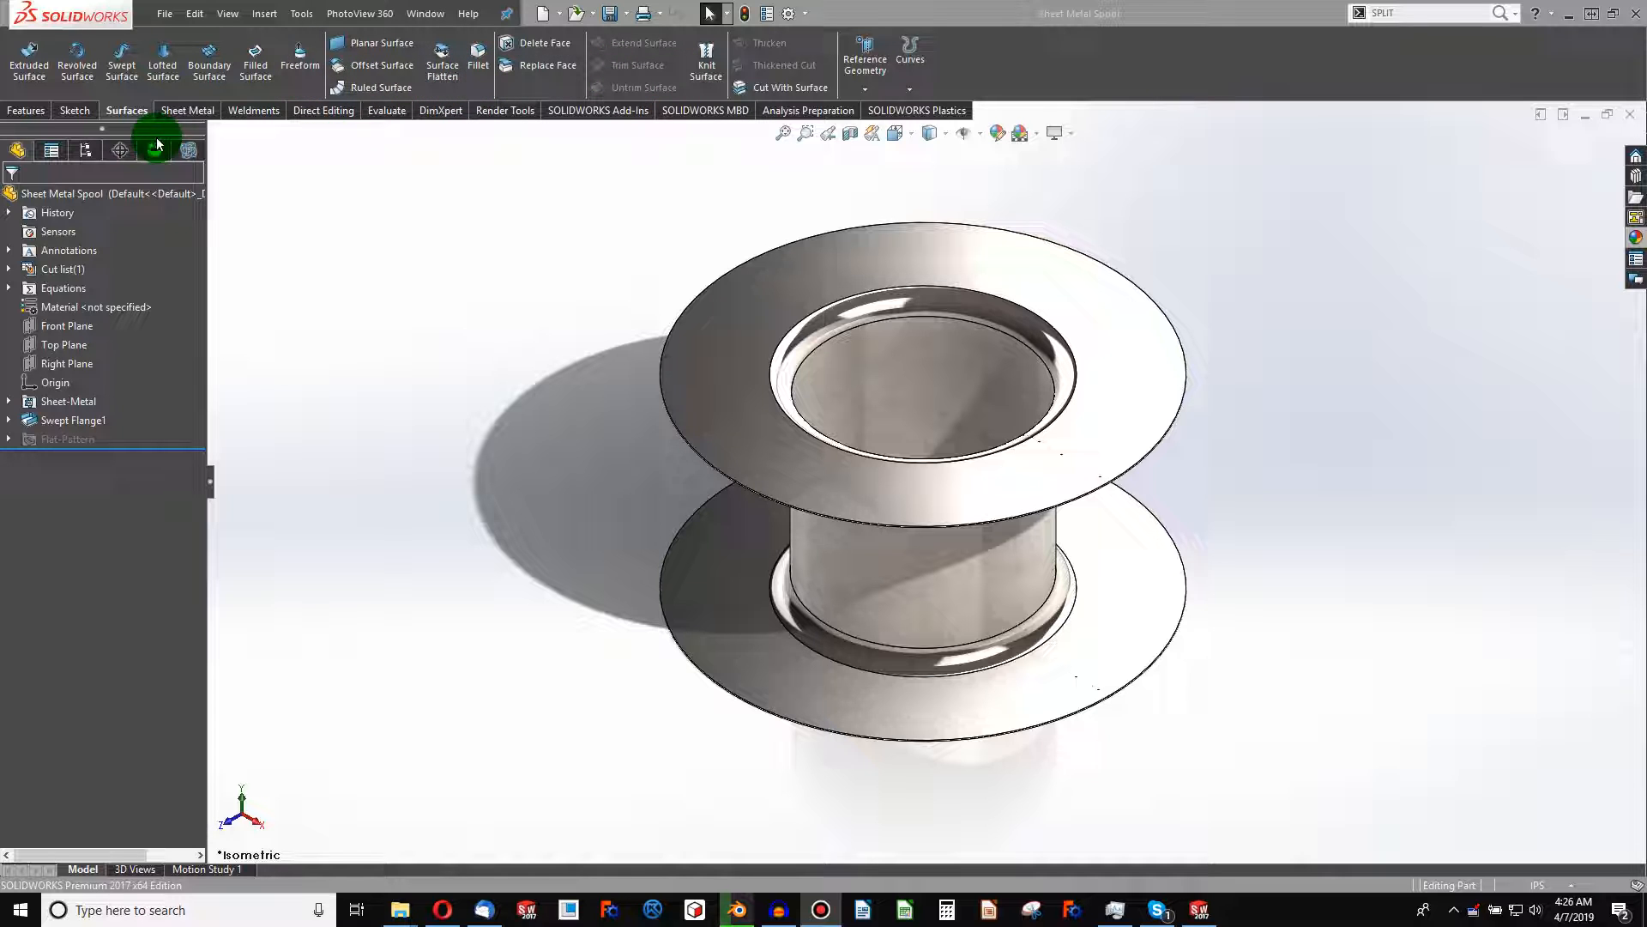
# Flatten the existing spool into its flat pattern, then fold it back into the spool
pyautogui.click(187, 110)
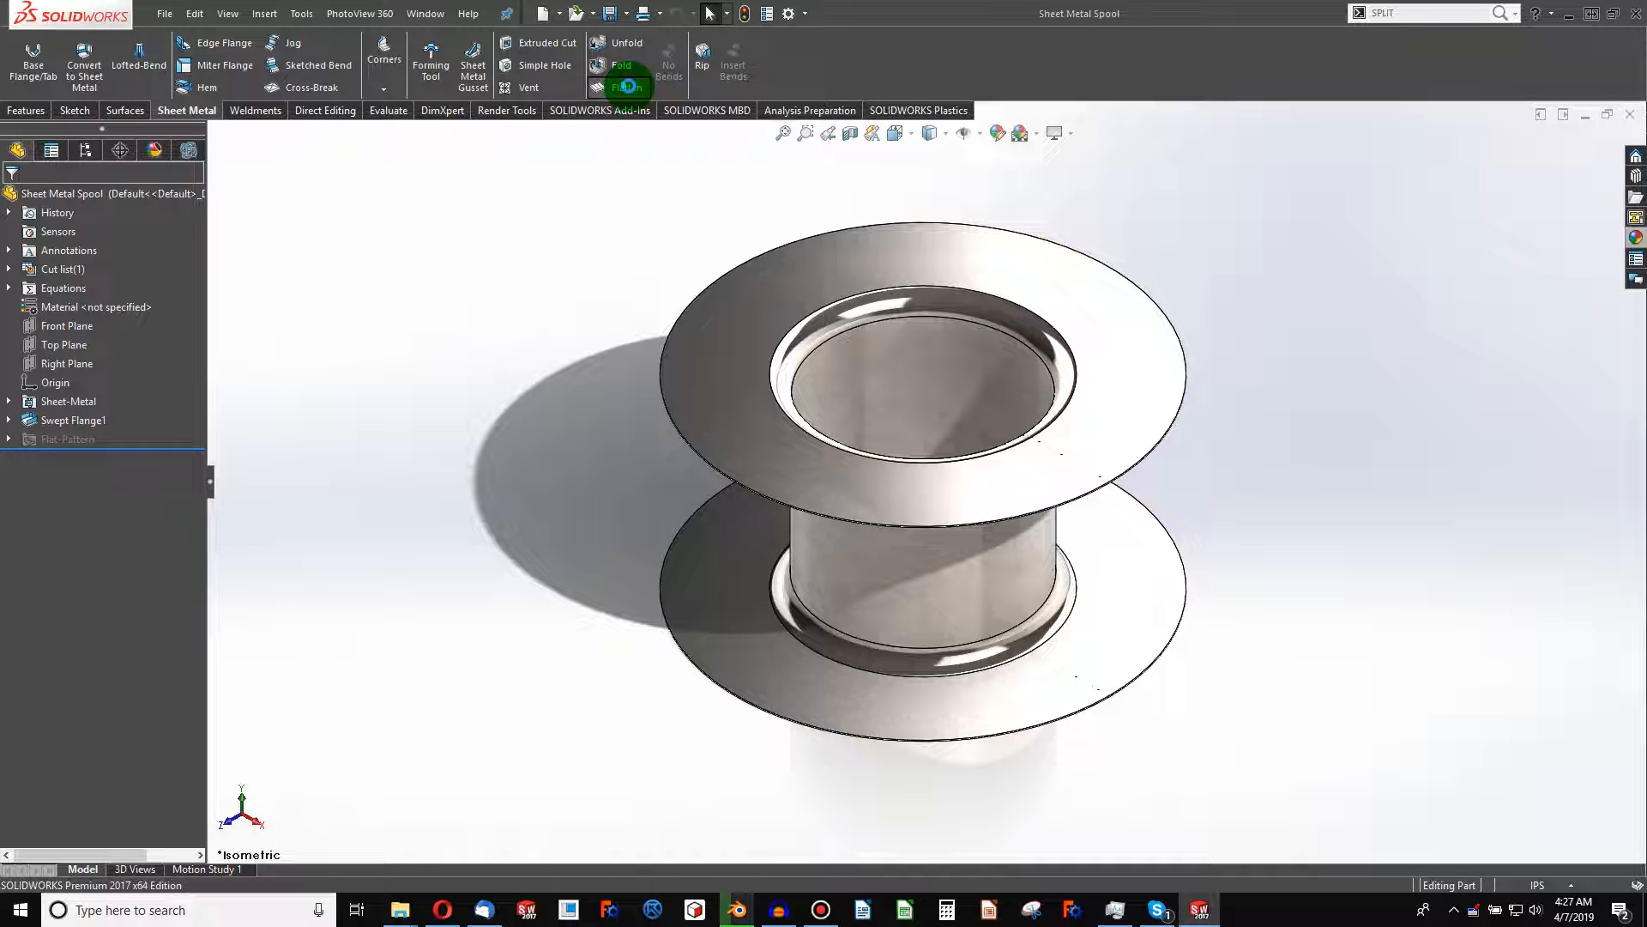
pyautogui.click(621, 88)
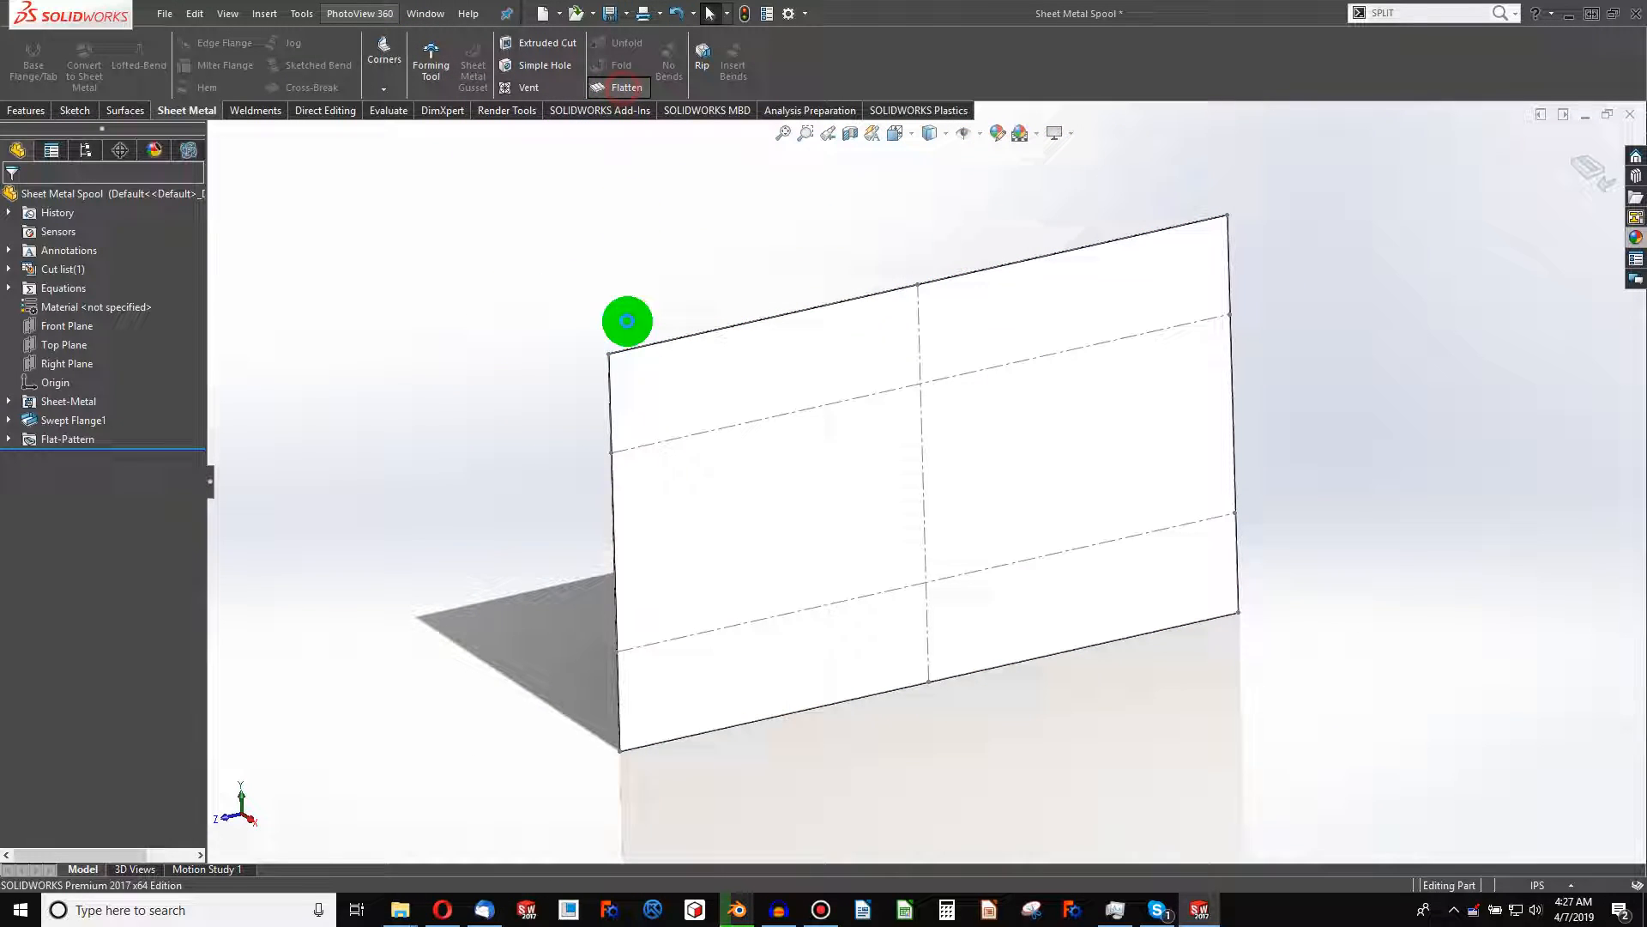
pyautogui.click(625, 87)
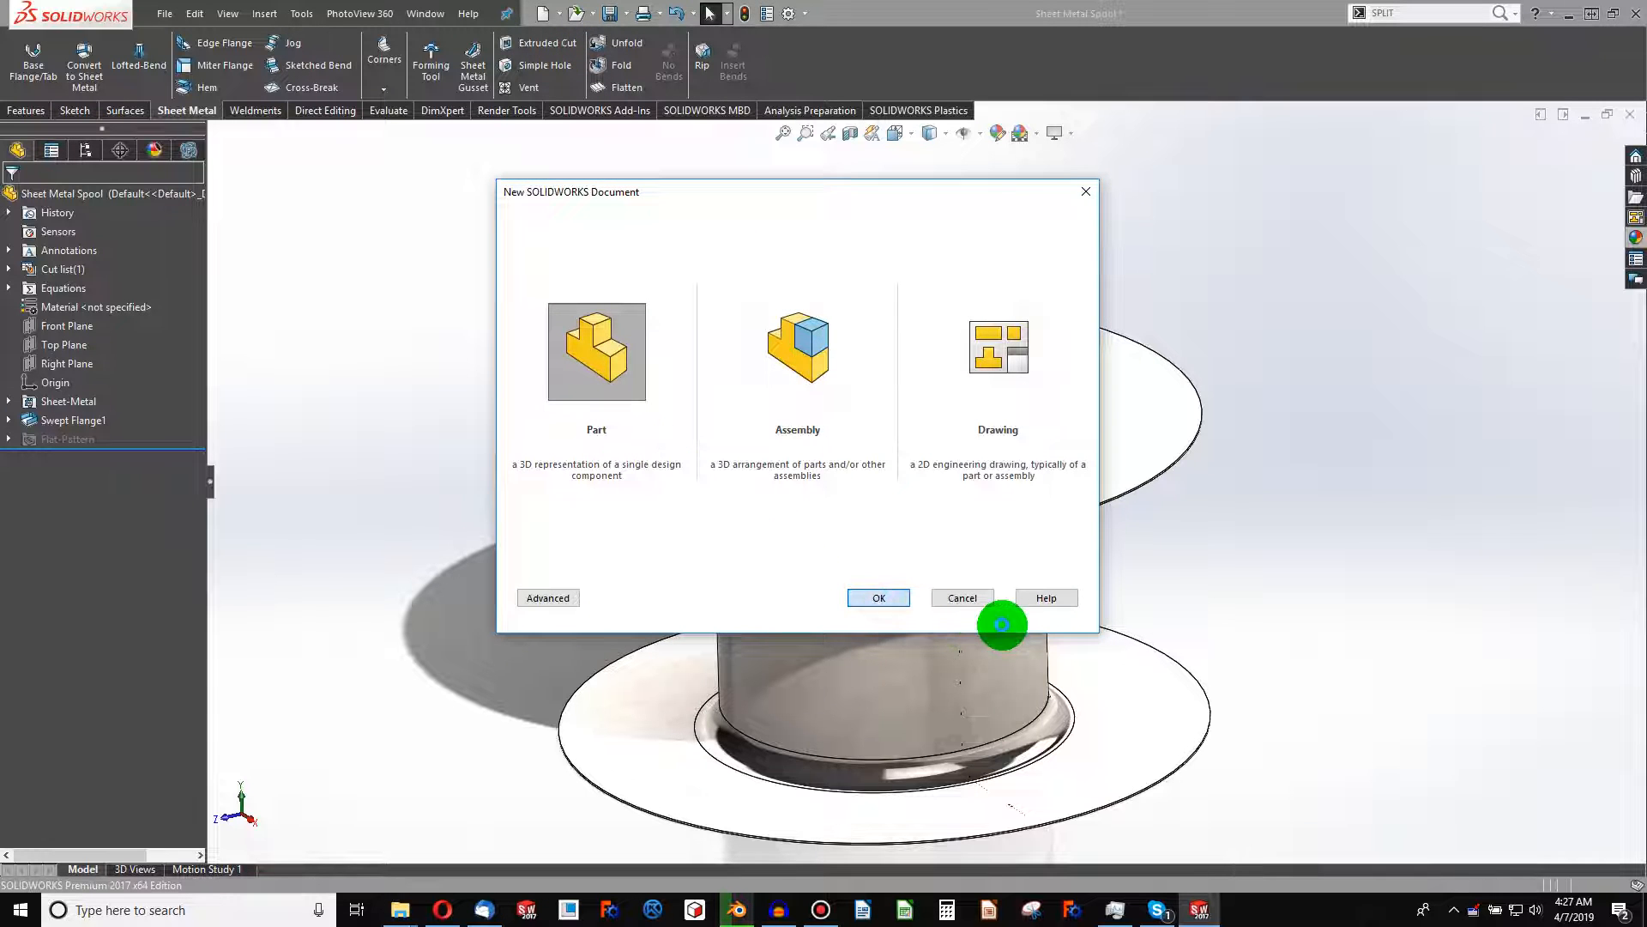
# Sketch the L-profile on the Front Plane of a new part, dimensioning 6.00 legs and R1.00 fillet
pyautogui.click(879, 598)
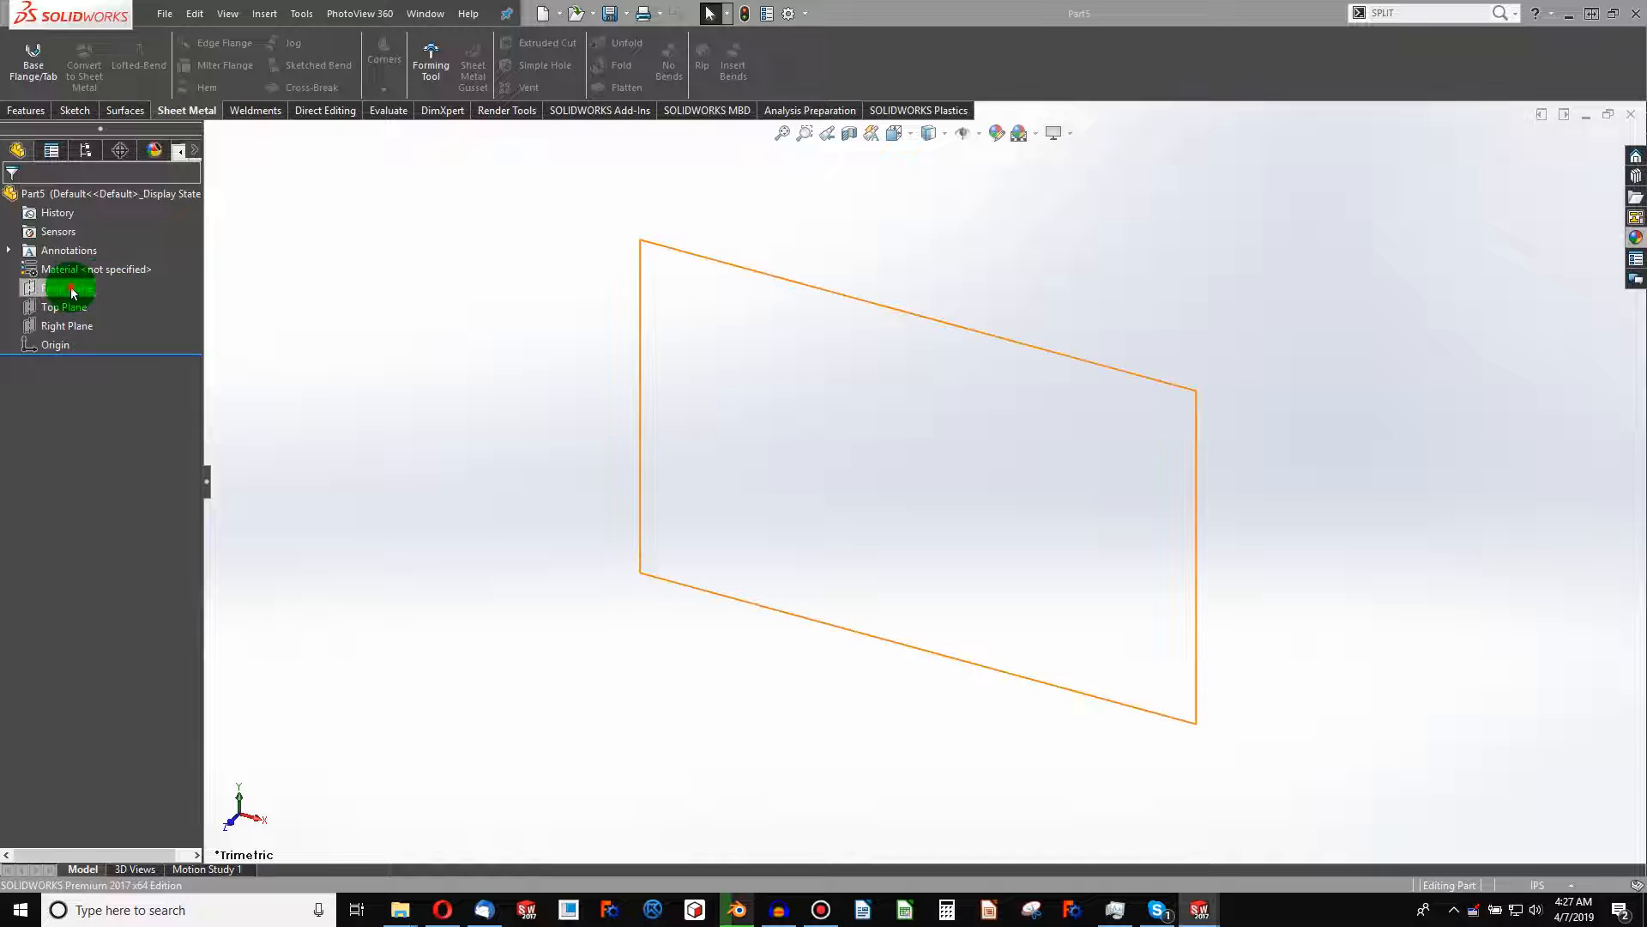
pyautogui.click(66, 286)
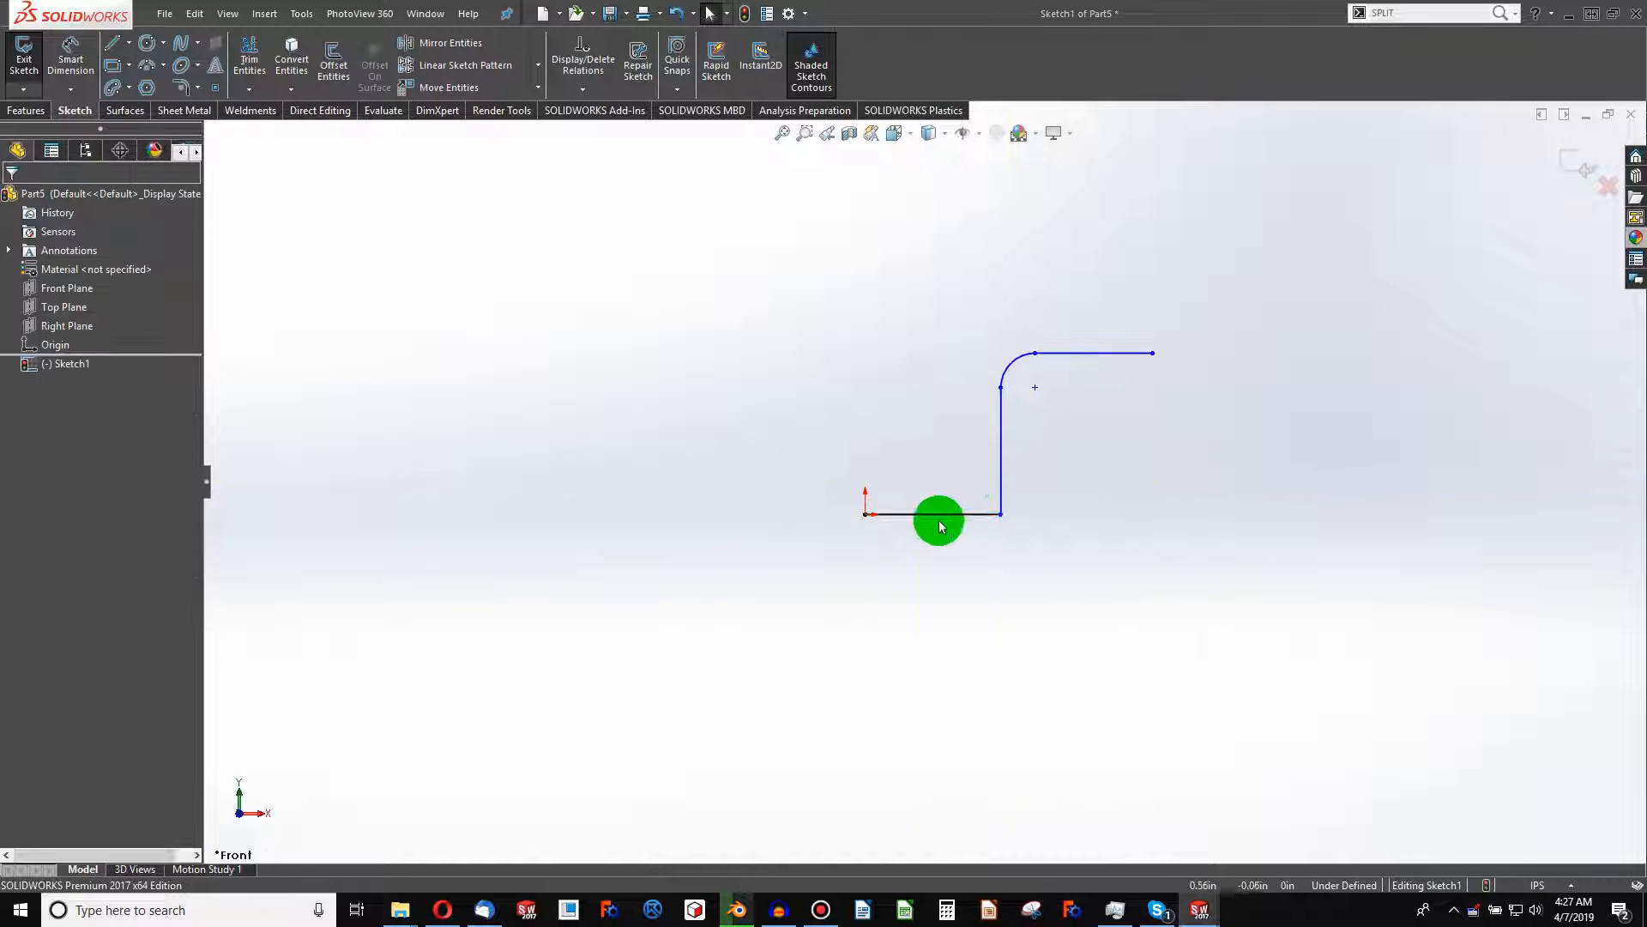
pyautogui.click(932, 514)
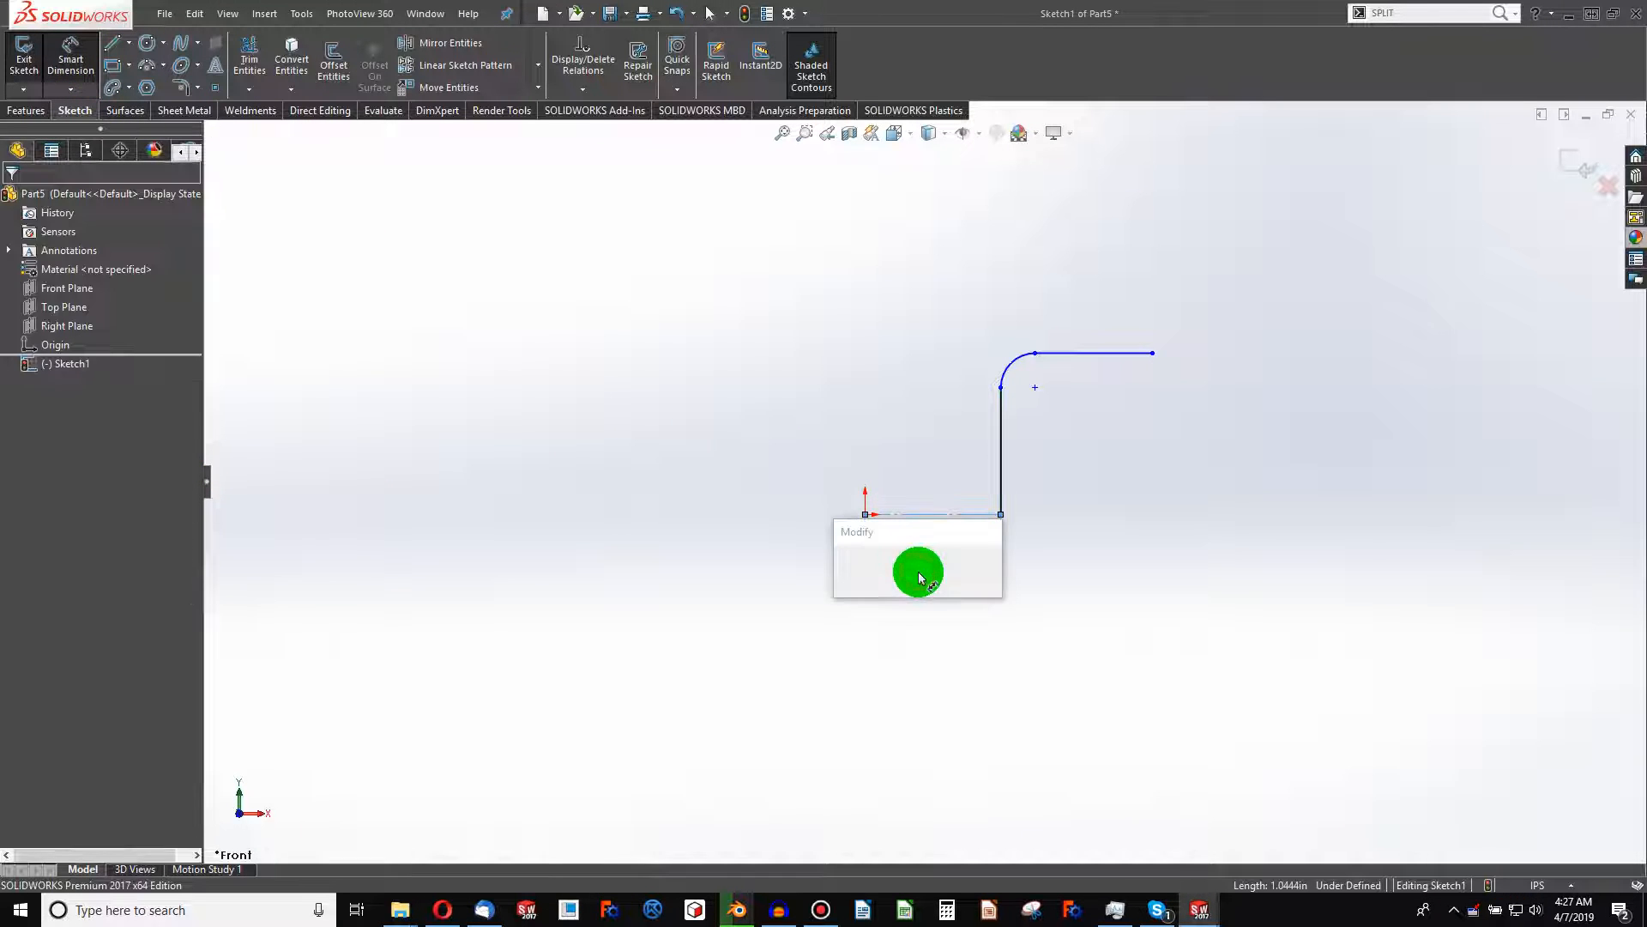
pyautogui.click(917, 572)
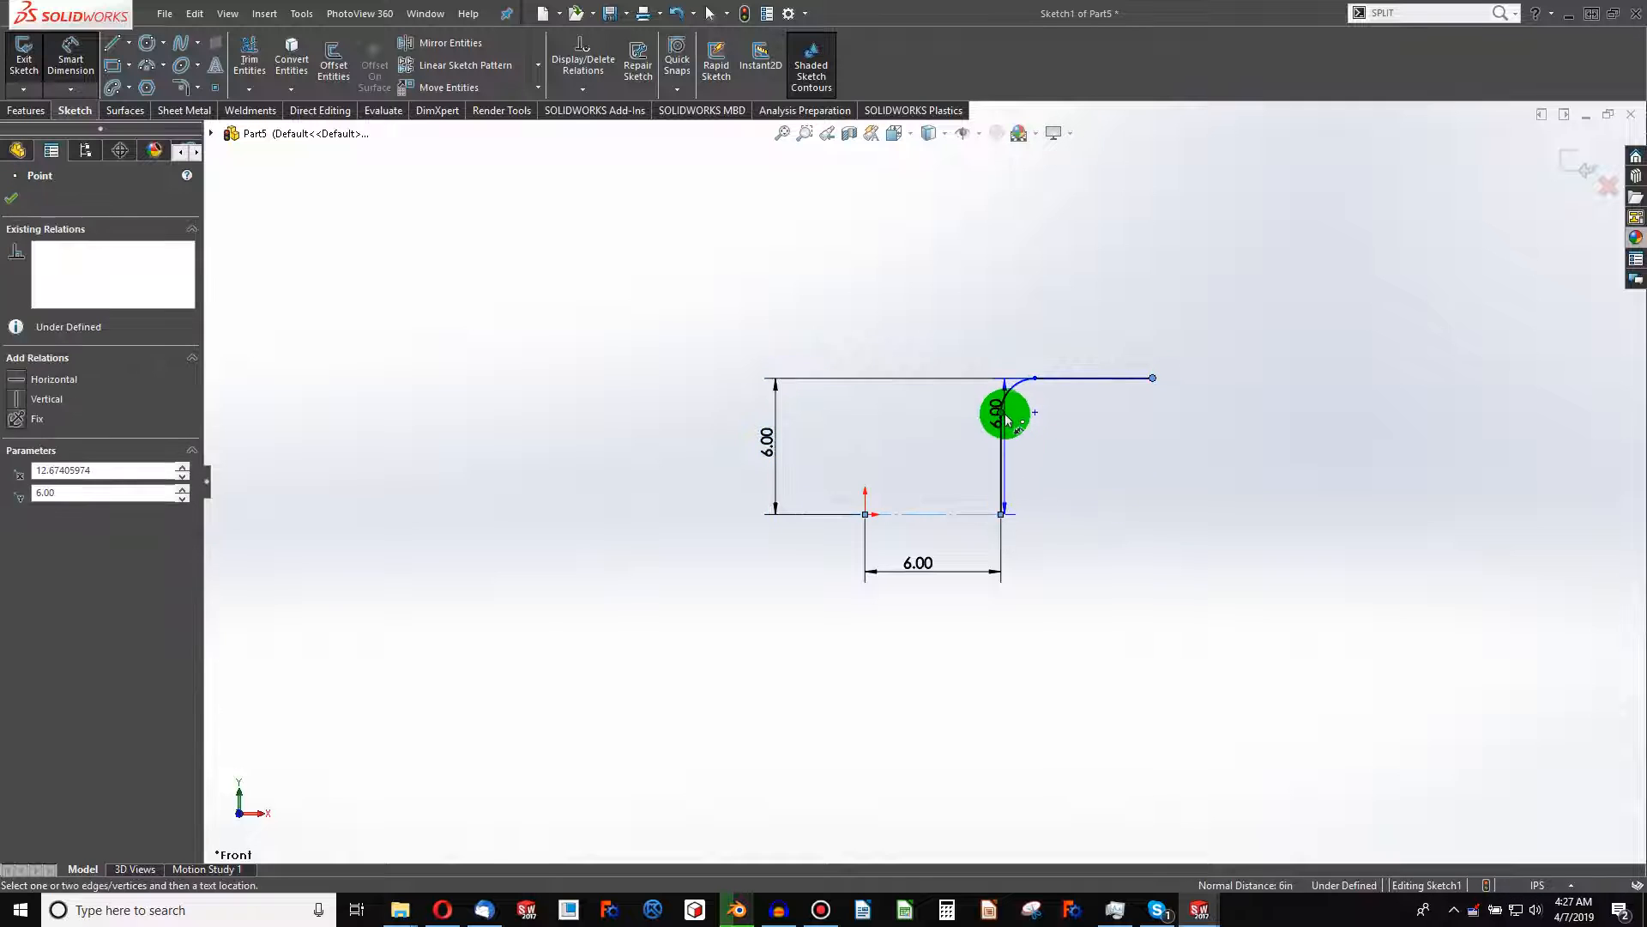
pyautogui.click(1000, 411)
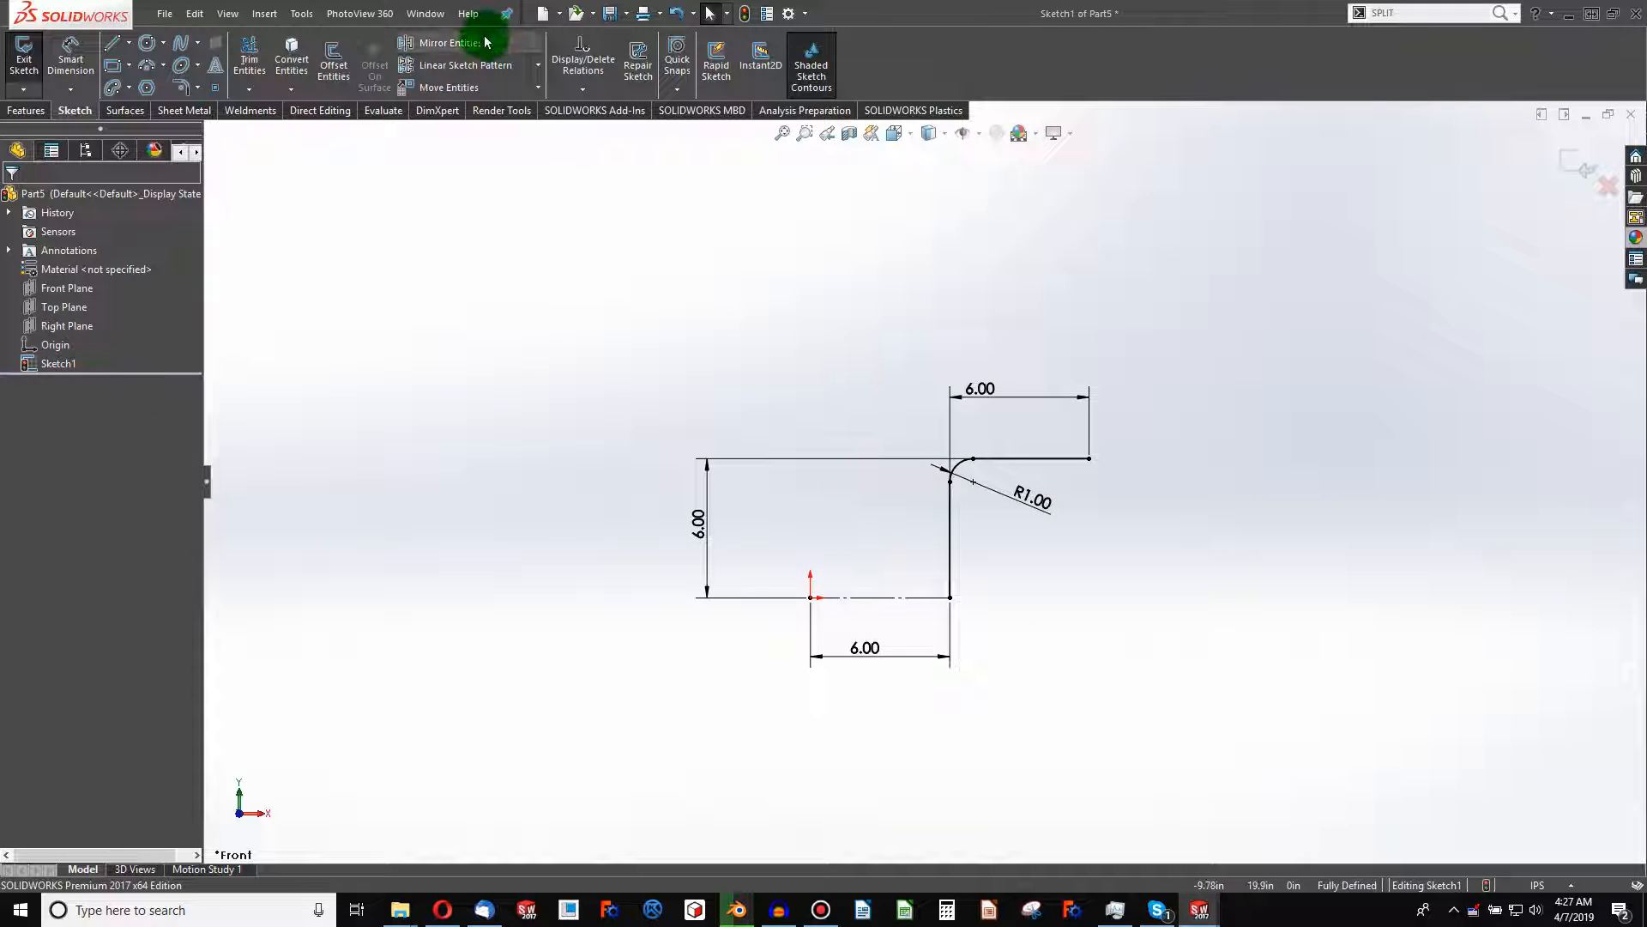
# Mirror Line1, Arc1 and Line3 about Line4 into a C-profile, then exit and rebuild
pyautogui.click(450, 42)
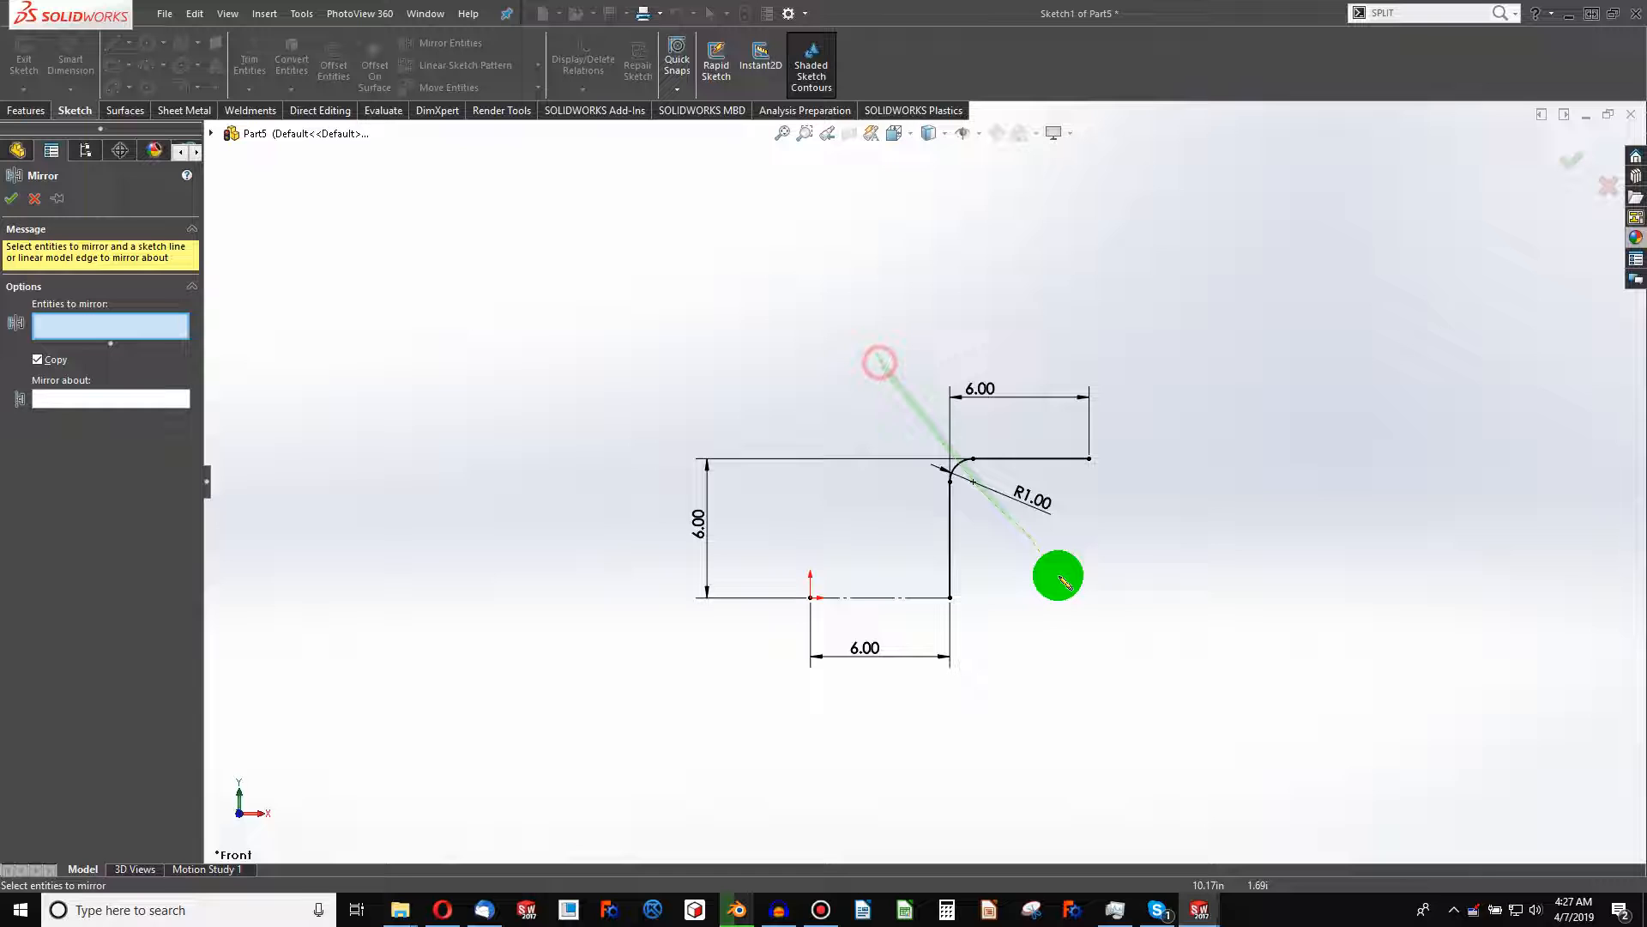
pyautogui.click(949, 651)
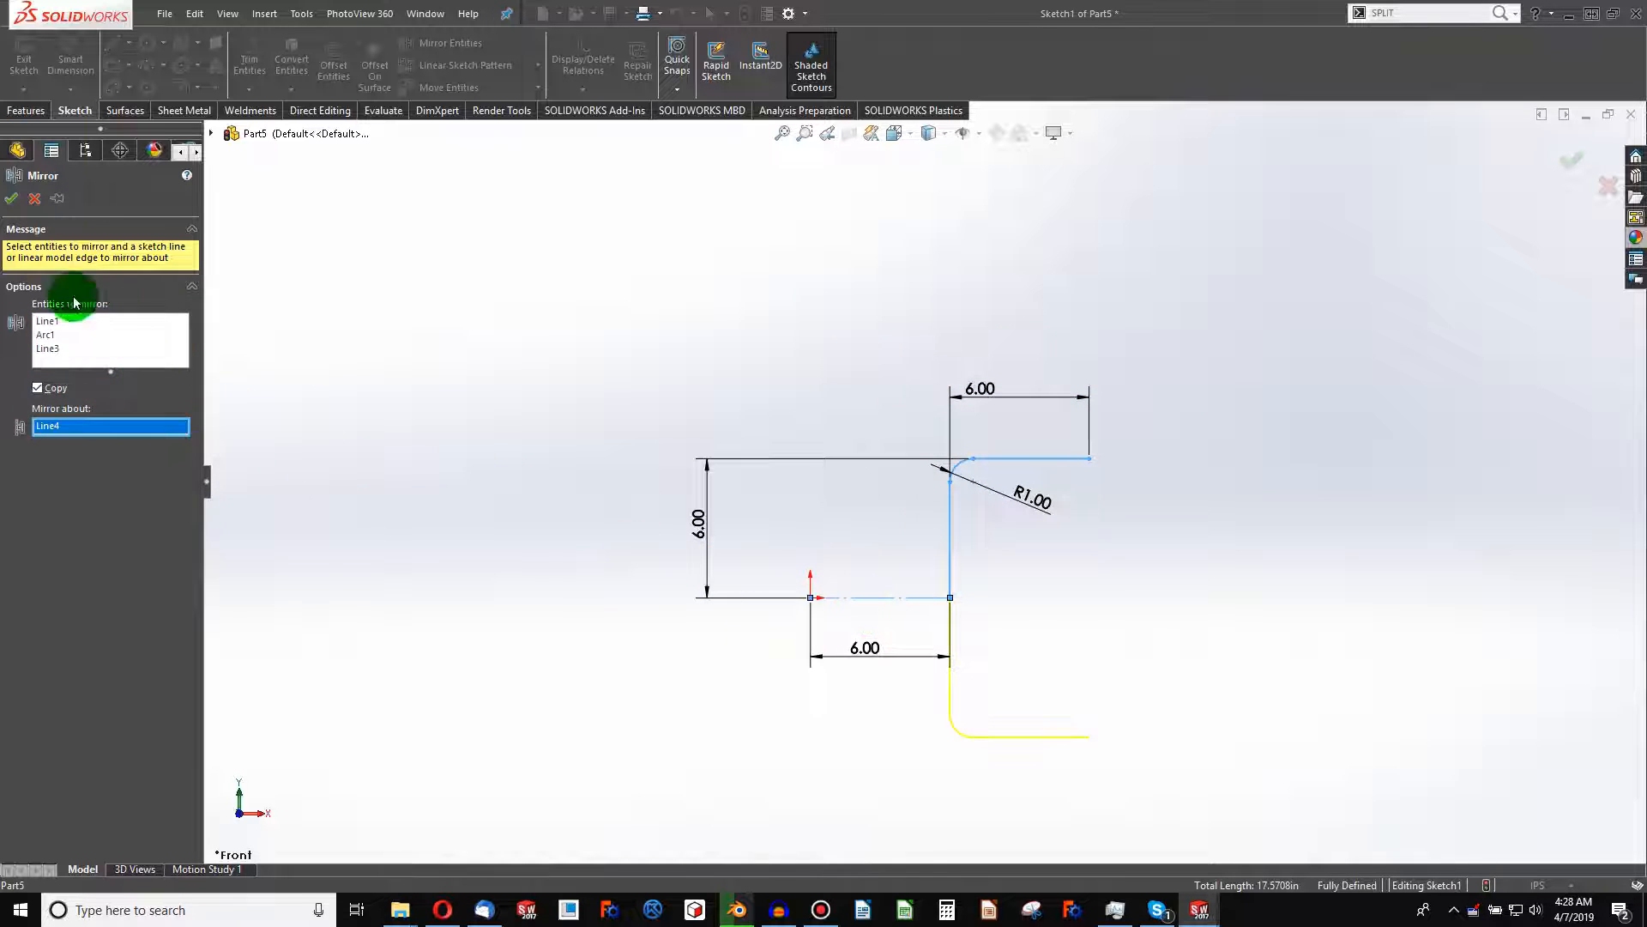
pyautogui.click(720, 13)
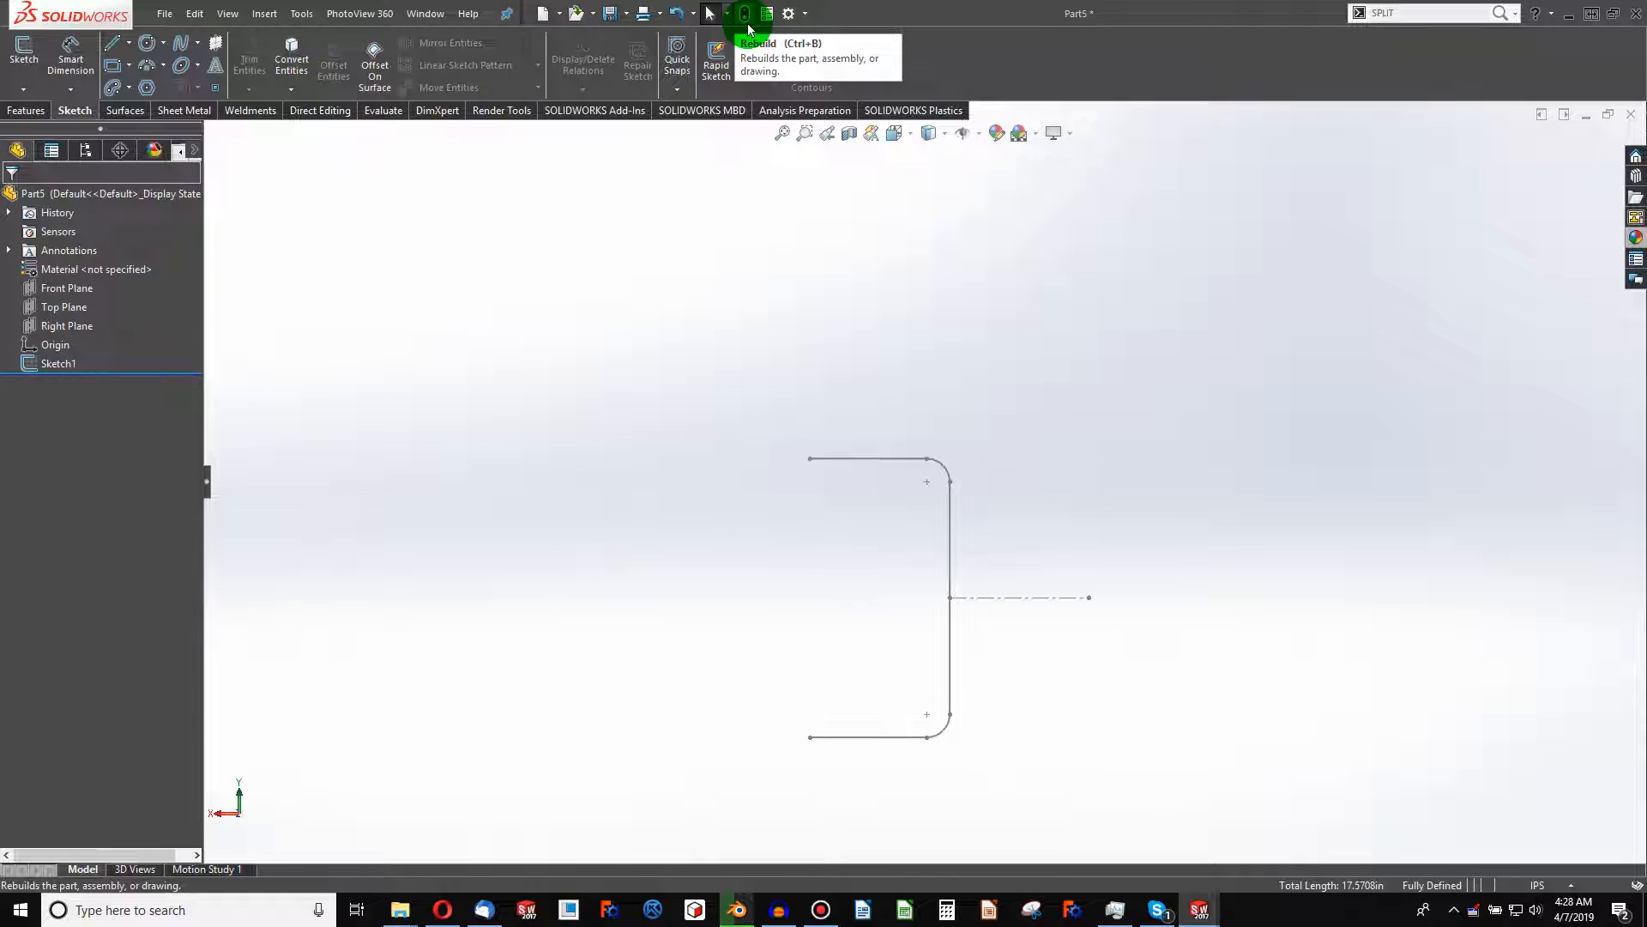
pyautogui.click(744, 12)
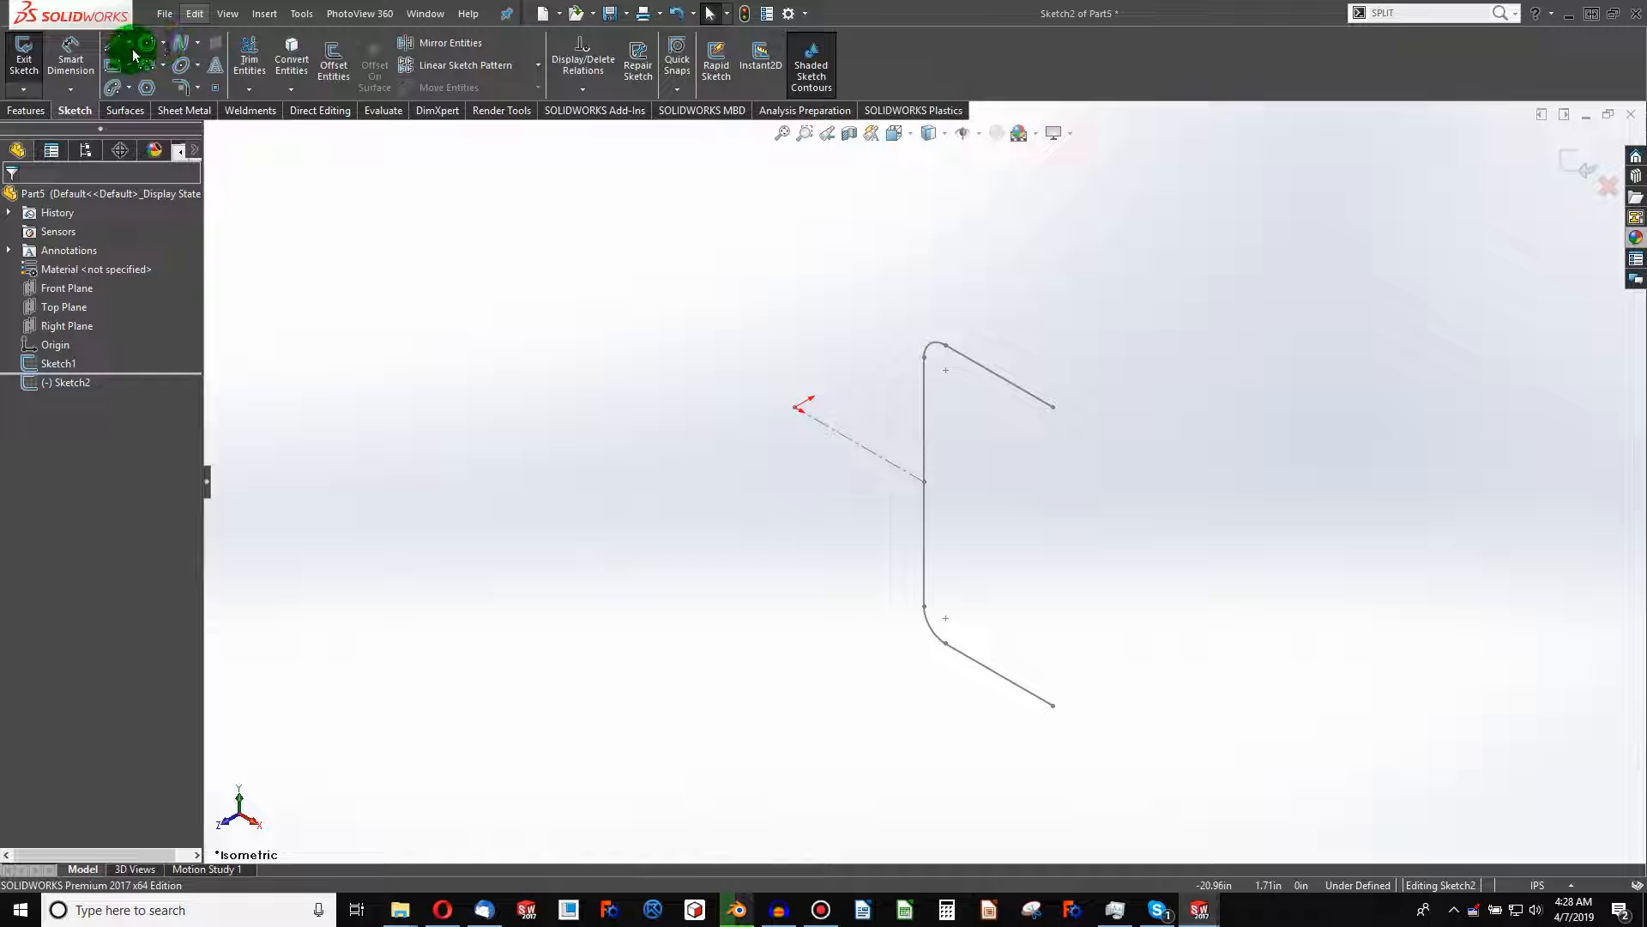
# On the Top Plane, draw a circular path from the origin to the profile wall and dimension its angle
pyautogui.click(146, 42)
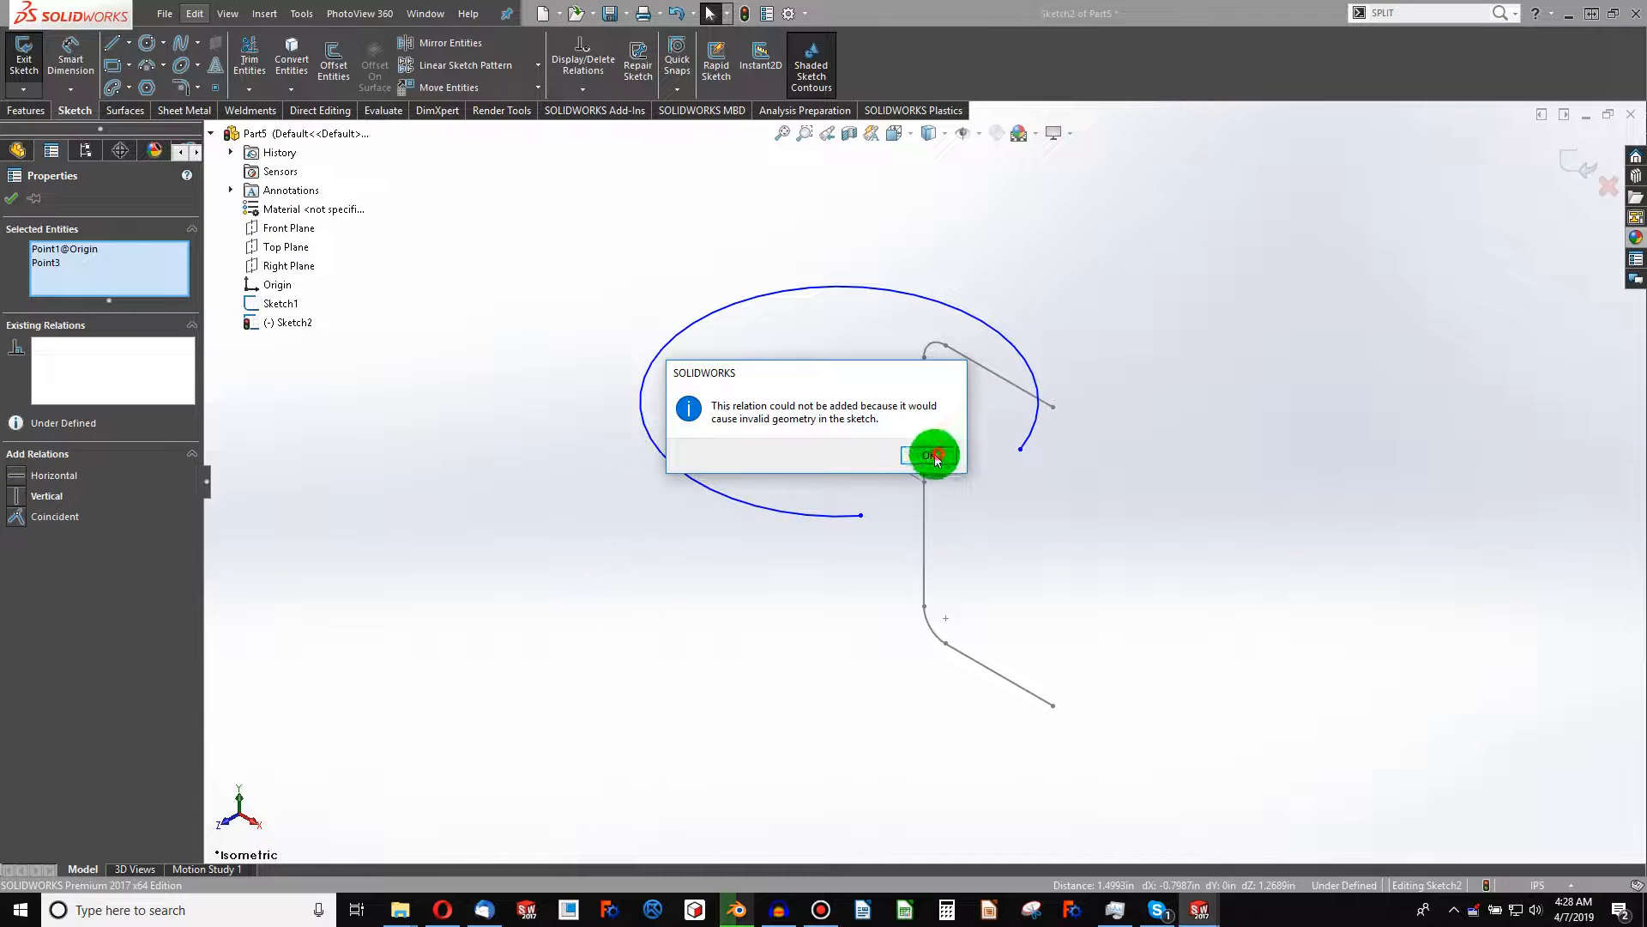
pyautogui.click(928, 454)
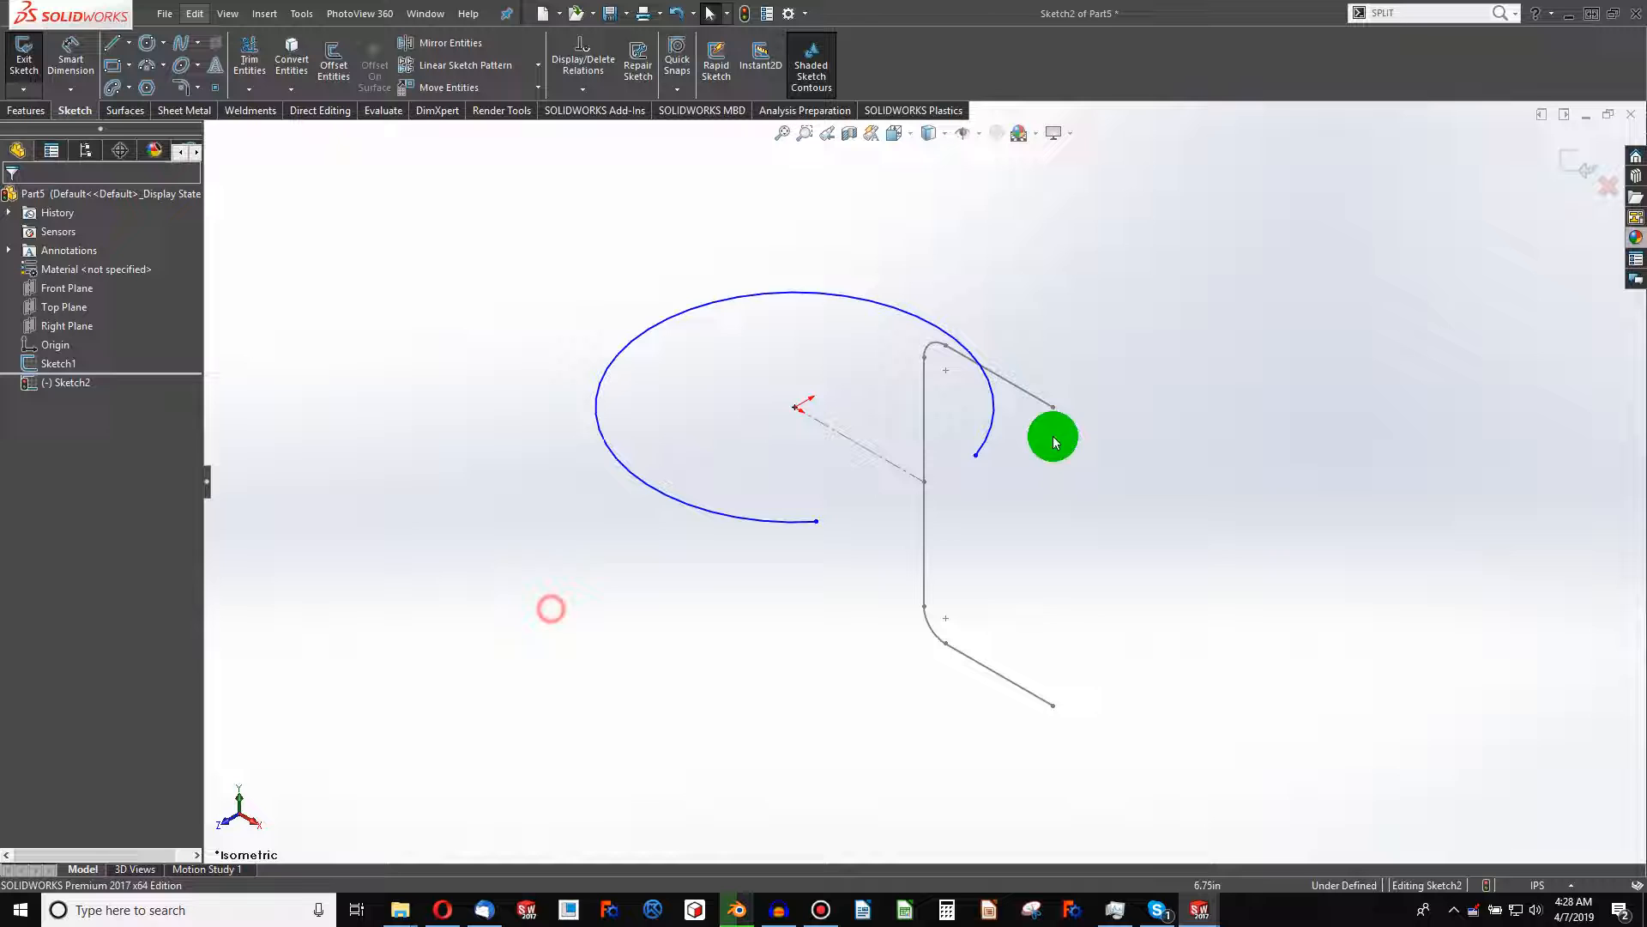
pyautogui.click(924, 473)
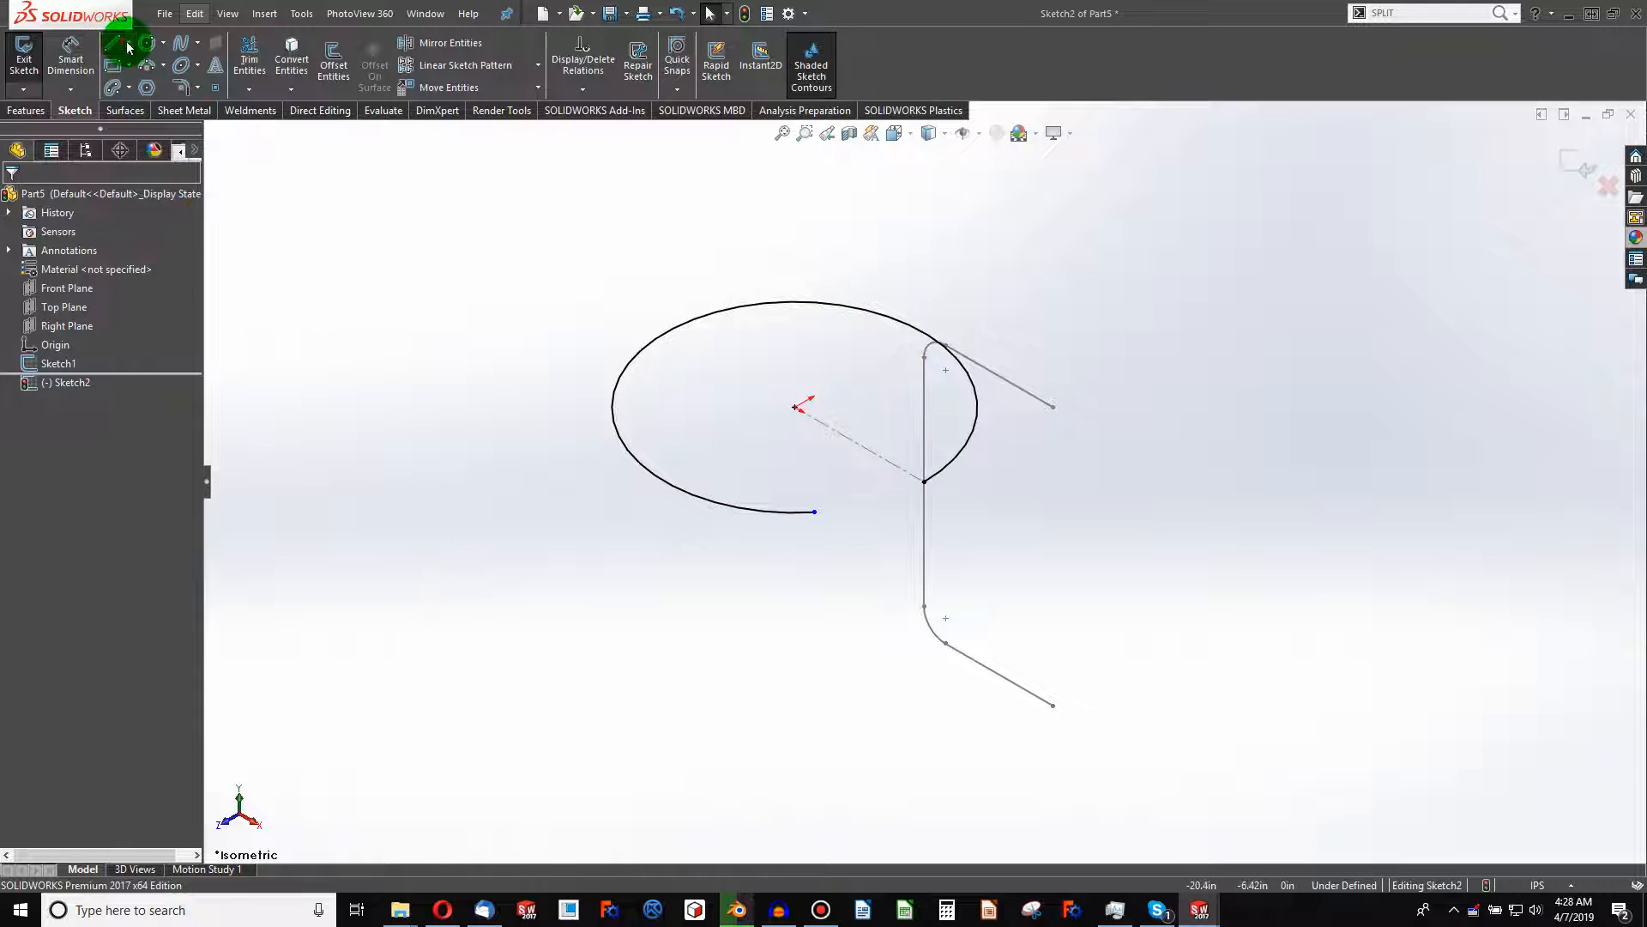
pyautogui.click(796, 408)
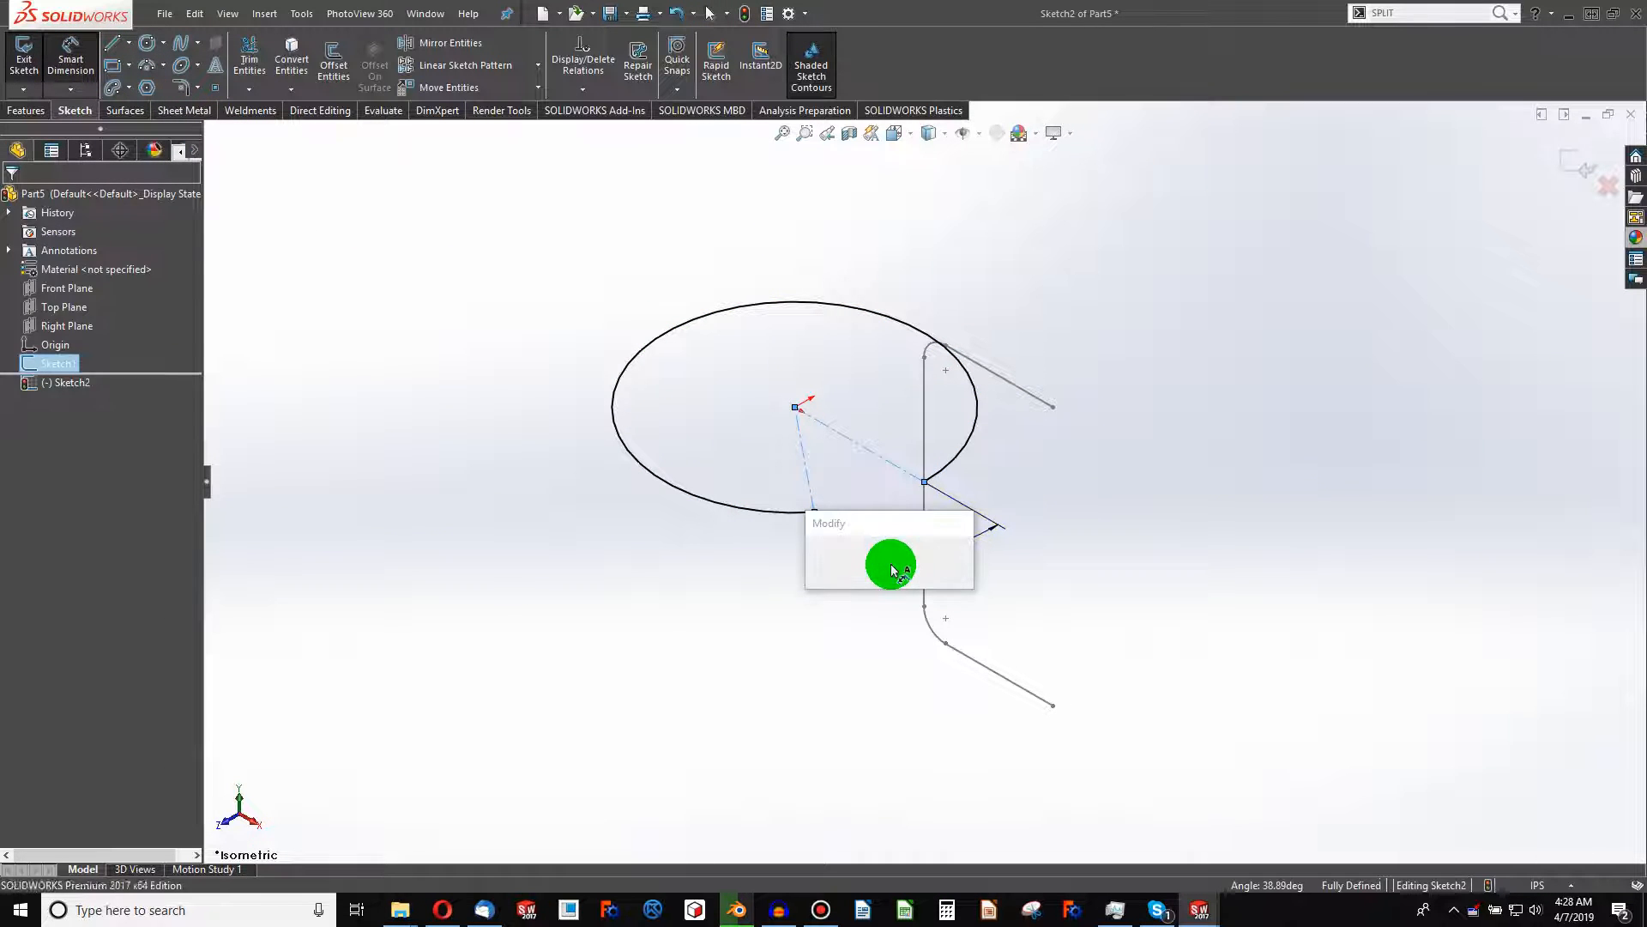
pyautogui.click(890, 565)
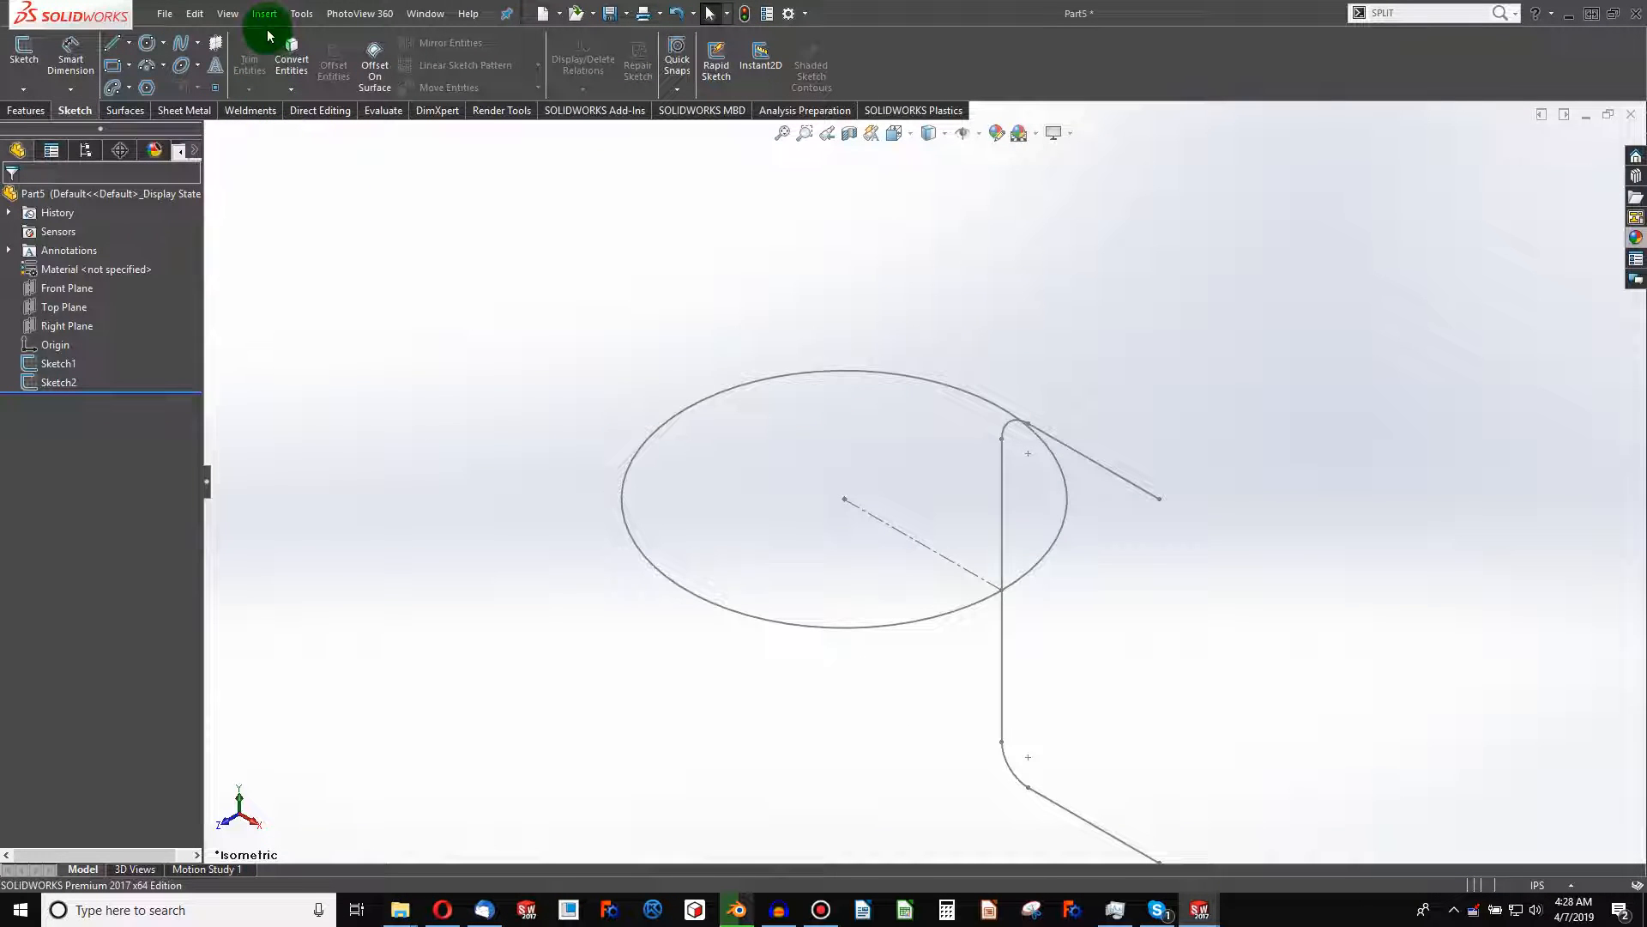
# Create a Swept Flange from Sketch1 along Sketch2, 0.0625in thick with reversed direction
pyautogui.click(264, 12)
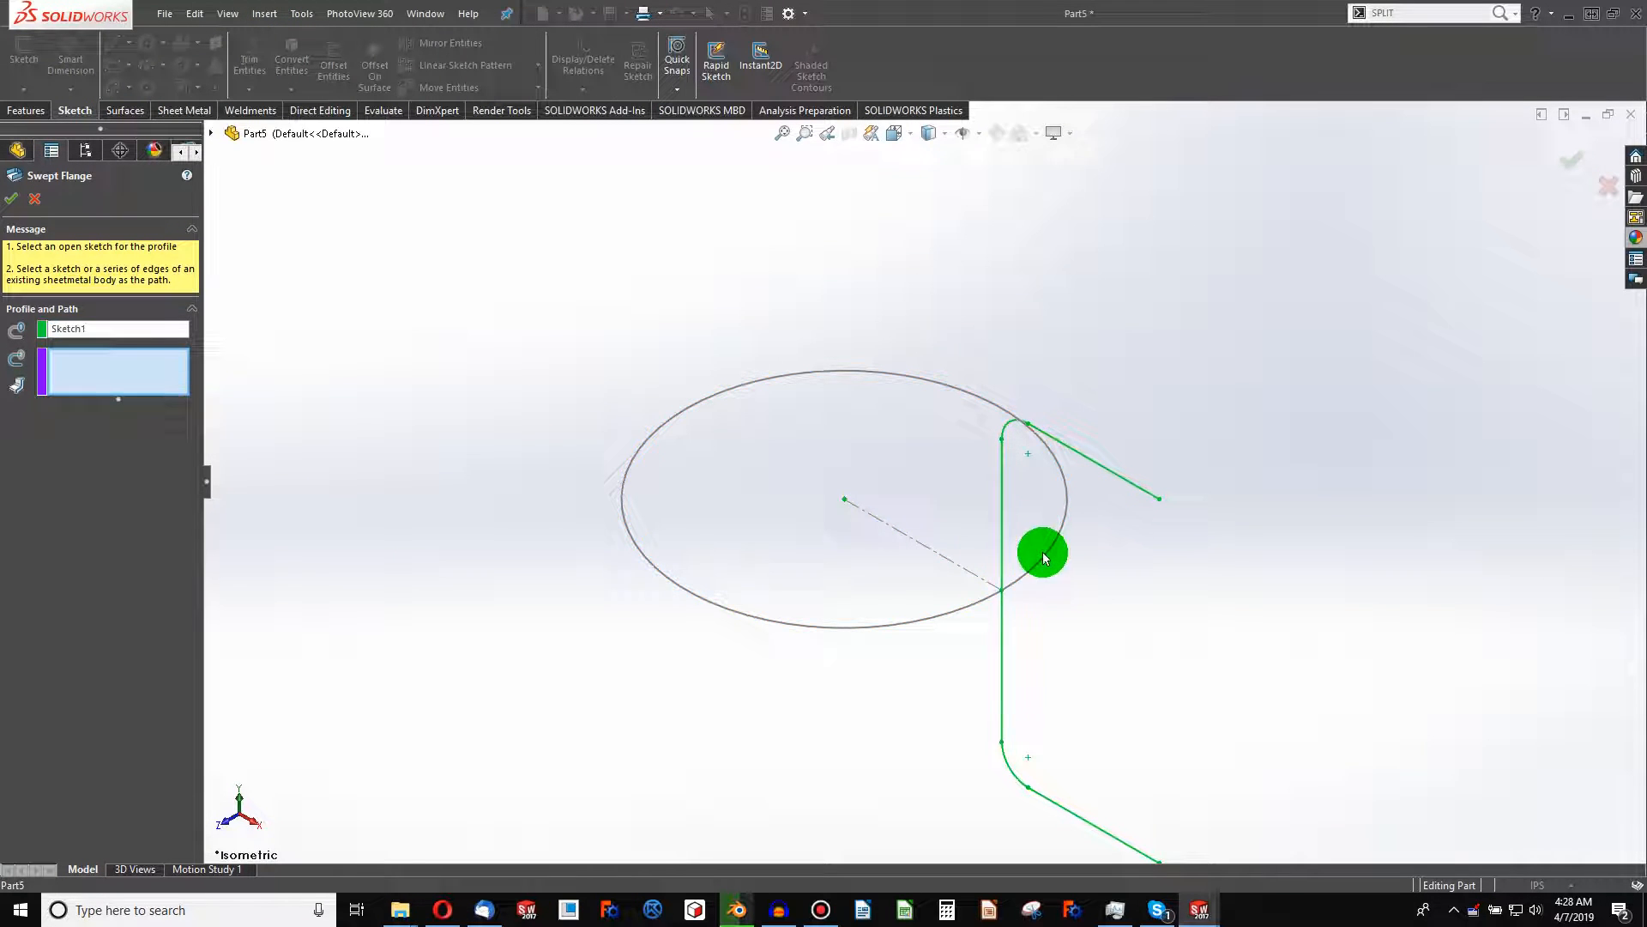
pyautogui.click(1043, 555)
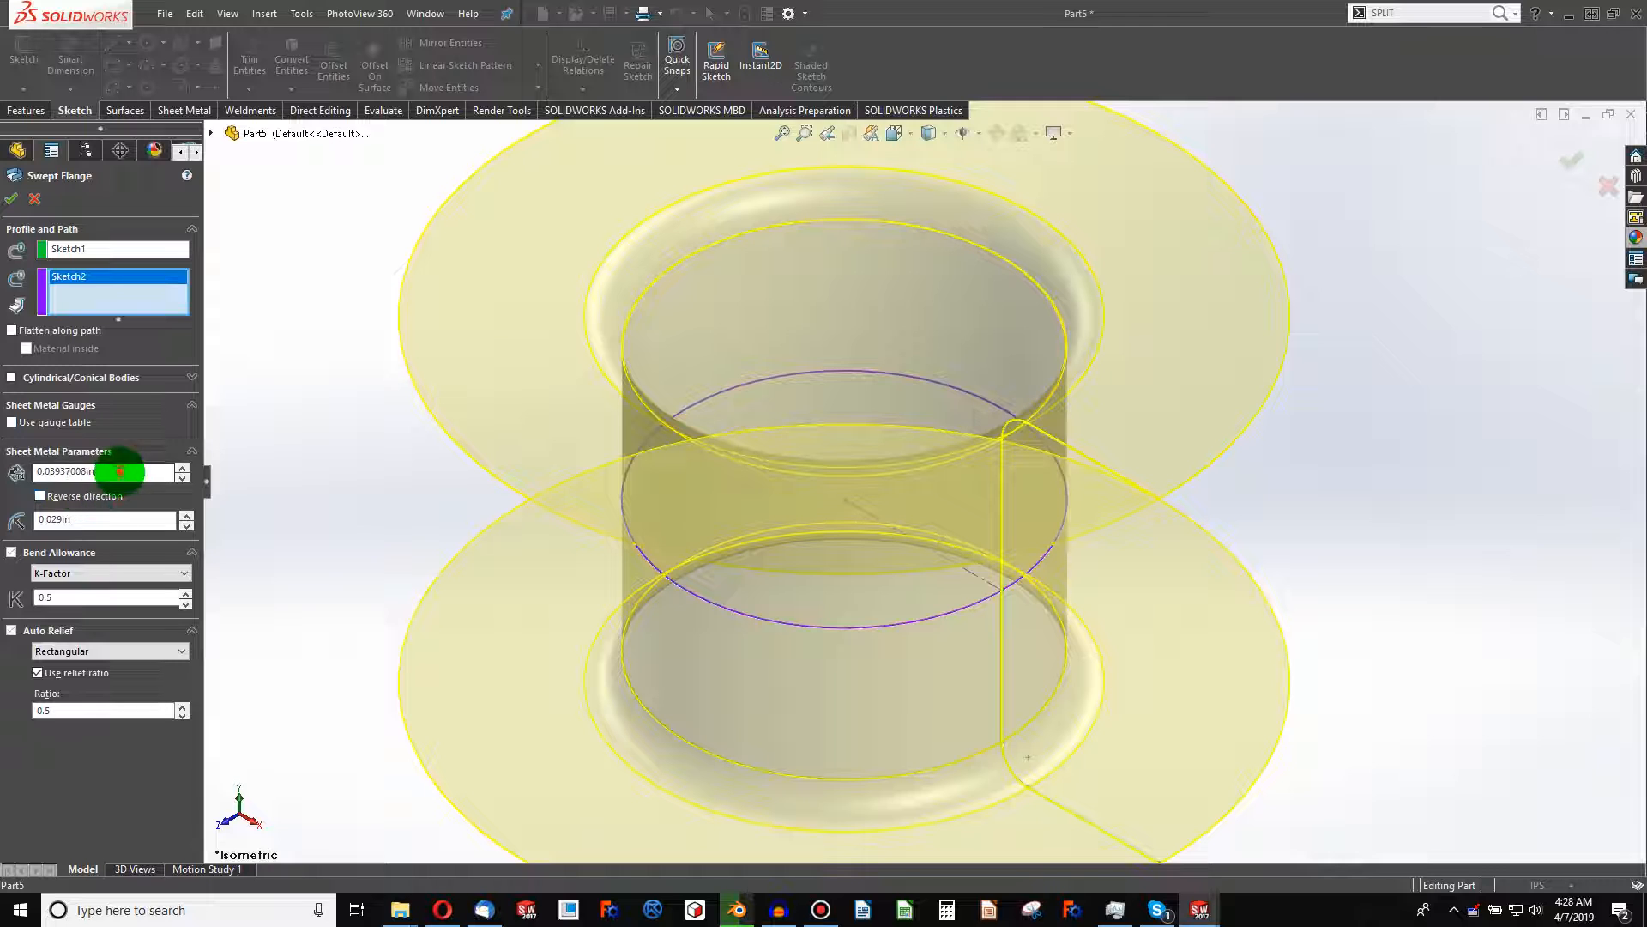
pyautogui.write('0.0625in')
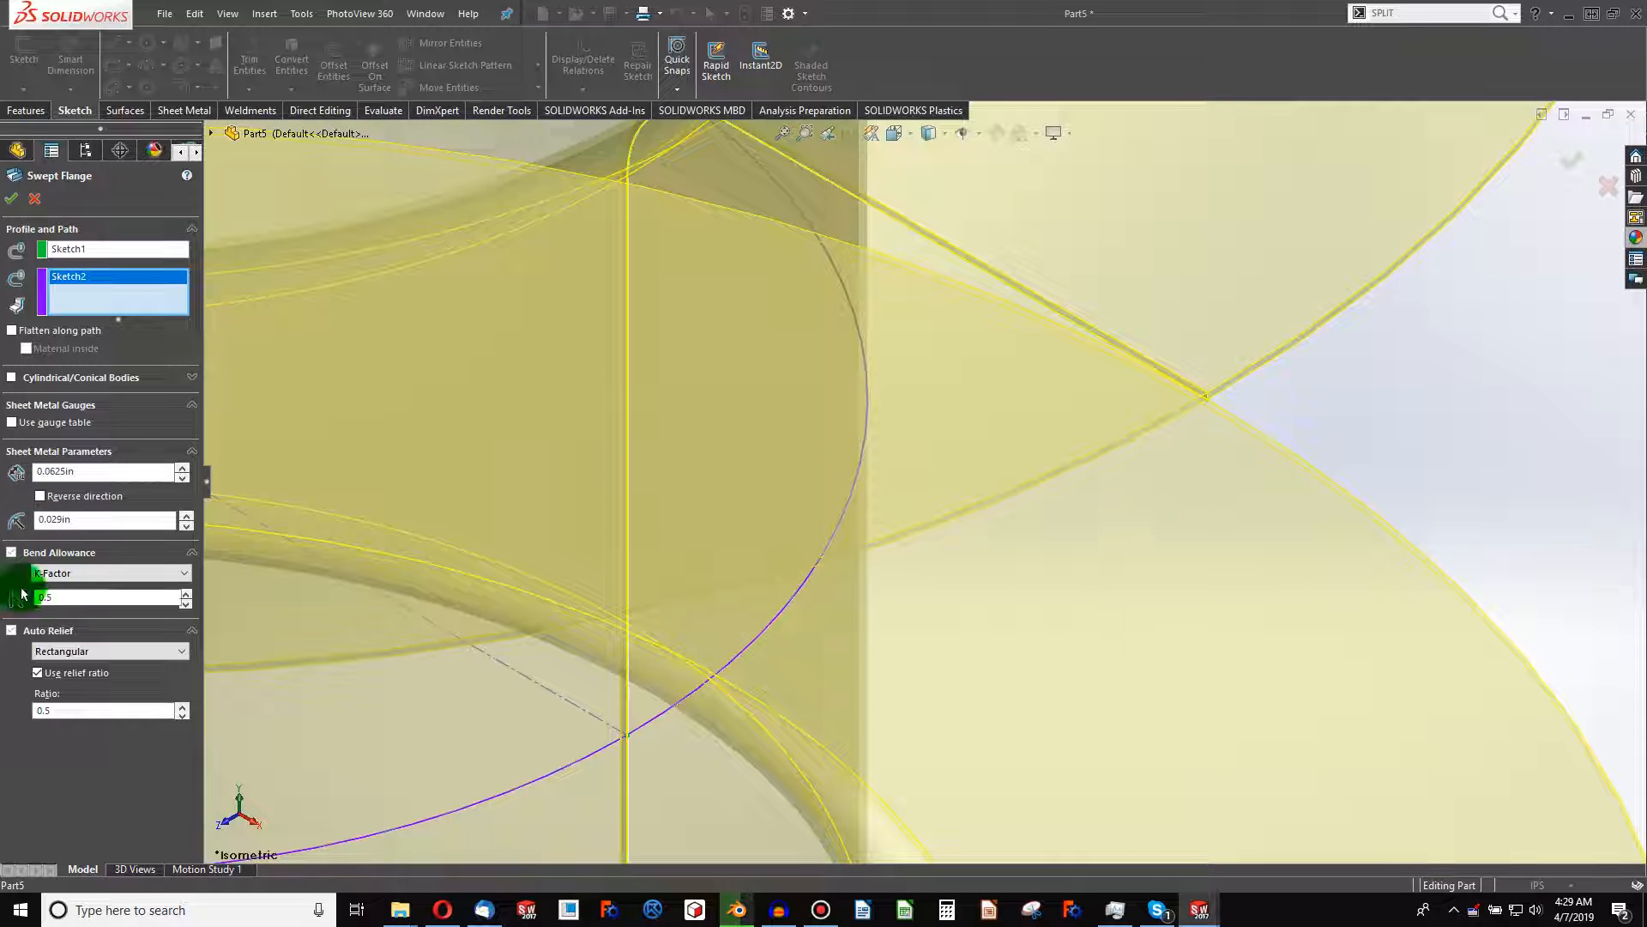
pyautogui.click(42, 496)
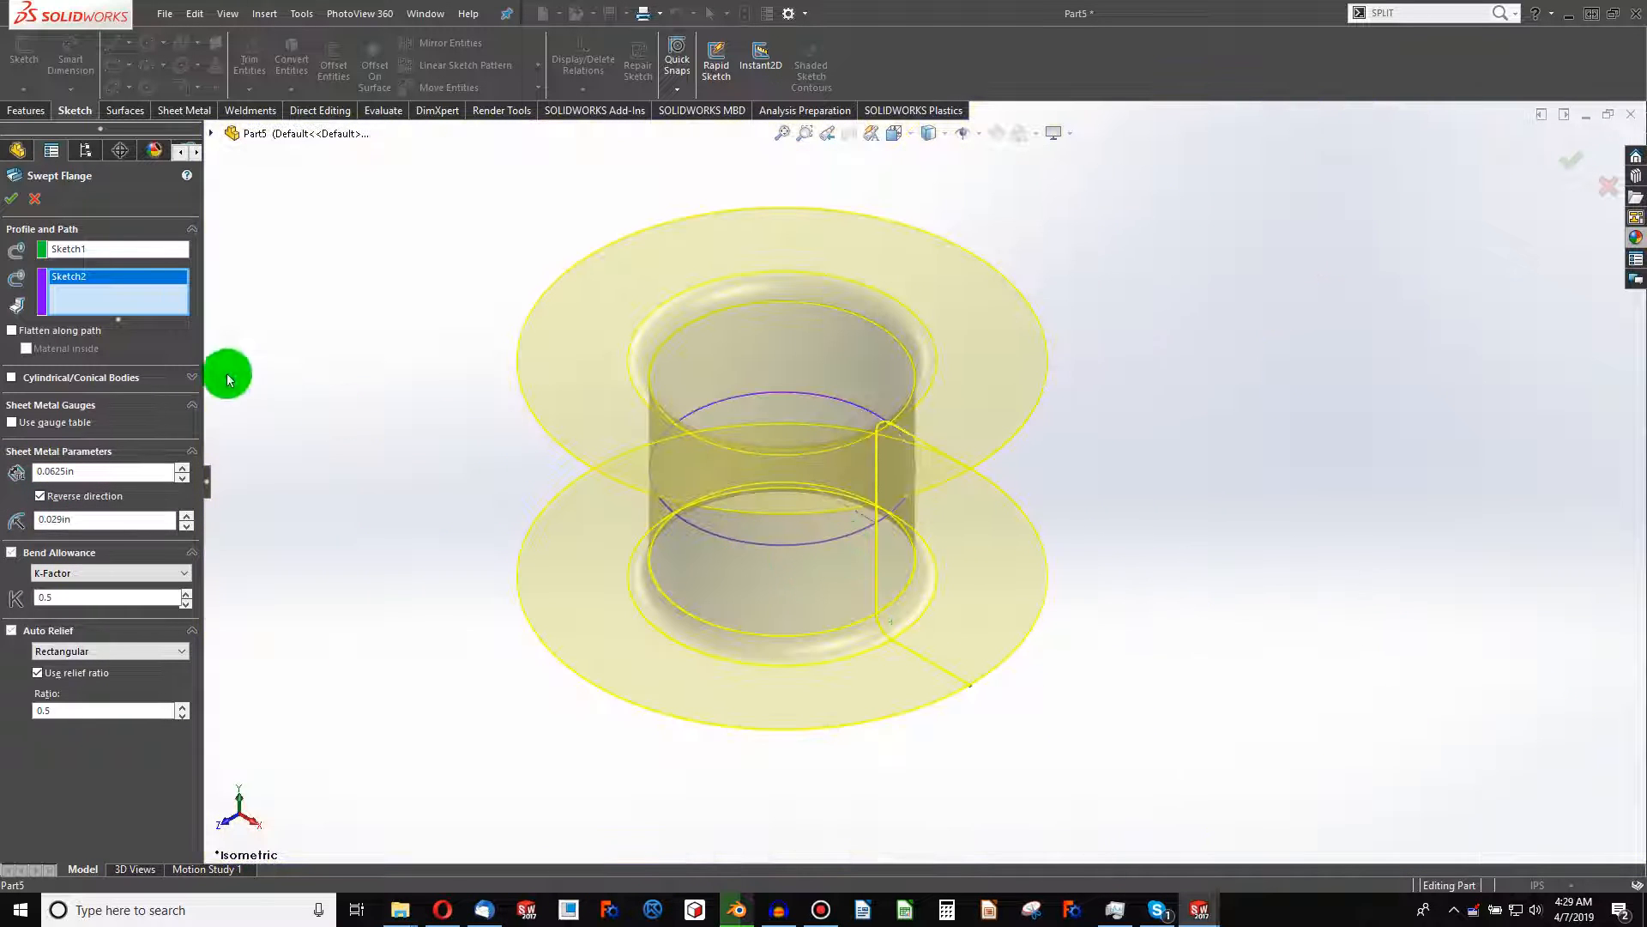
pyautogui.click(10, 198)
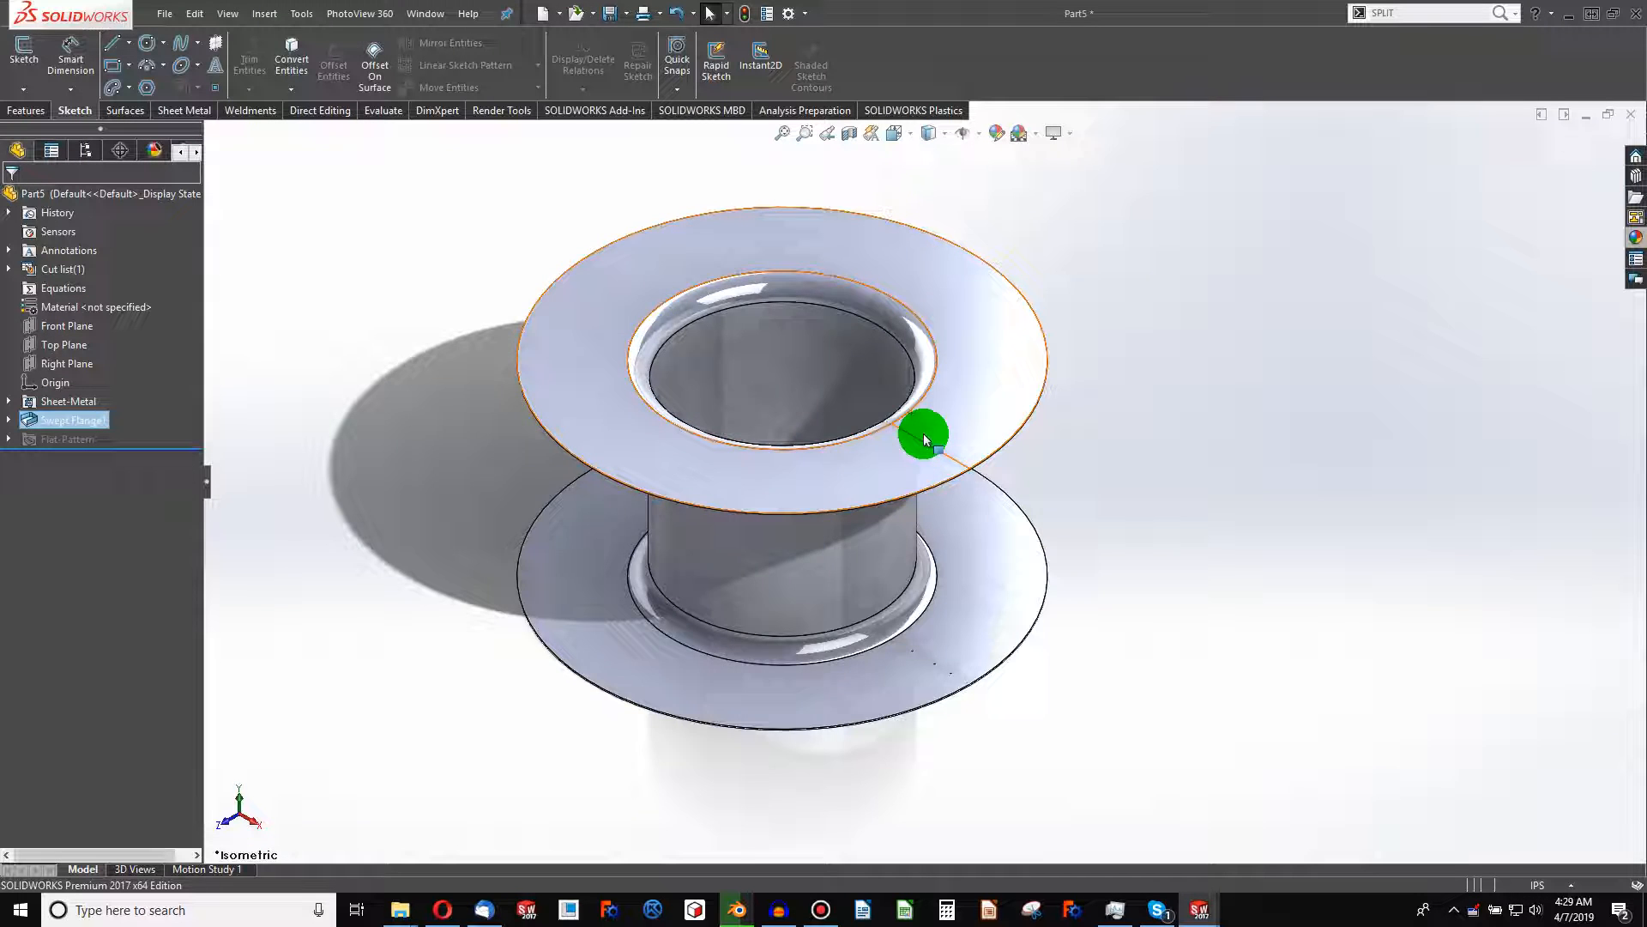
# Pick a metallic appearance for the spool from the Appearances library
pyautogui.rightClick(923, 436)
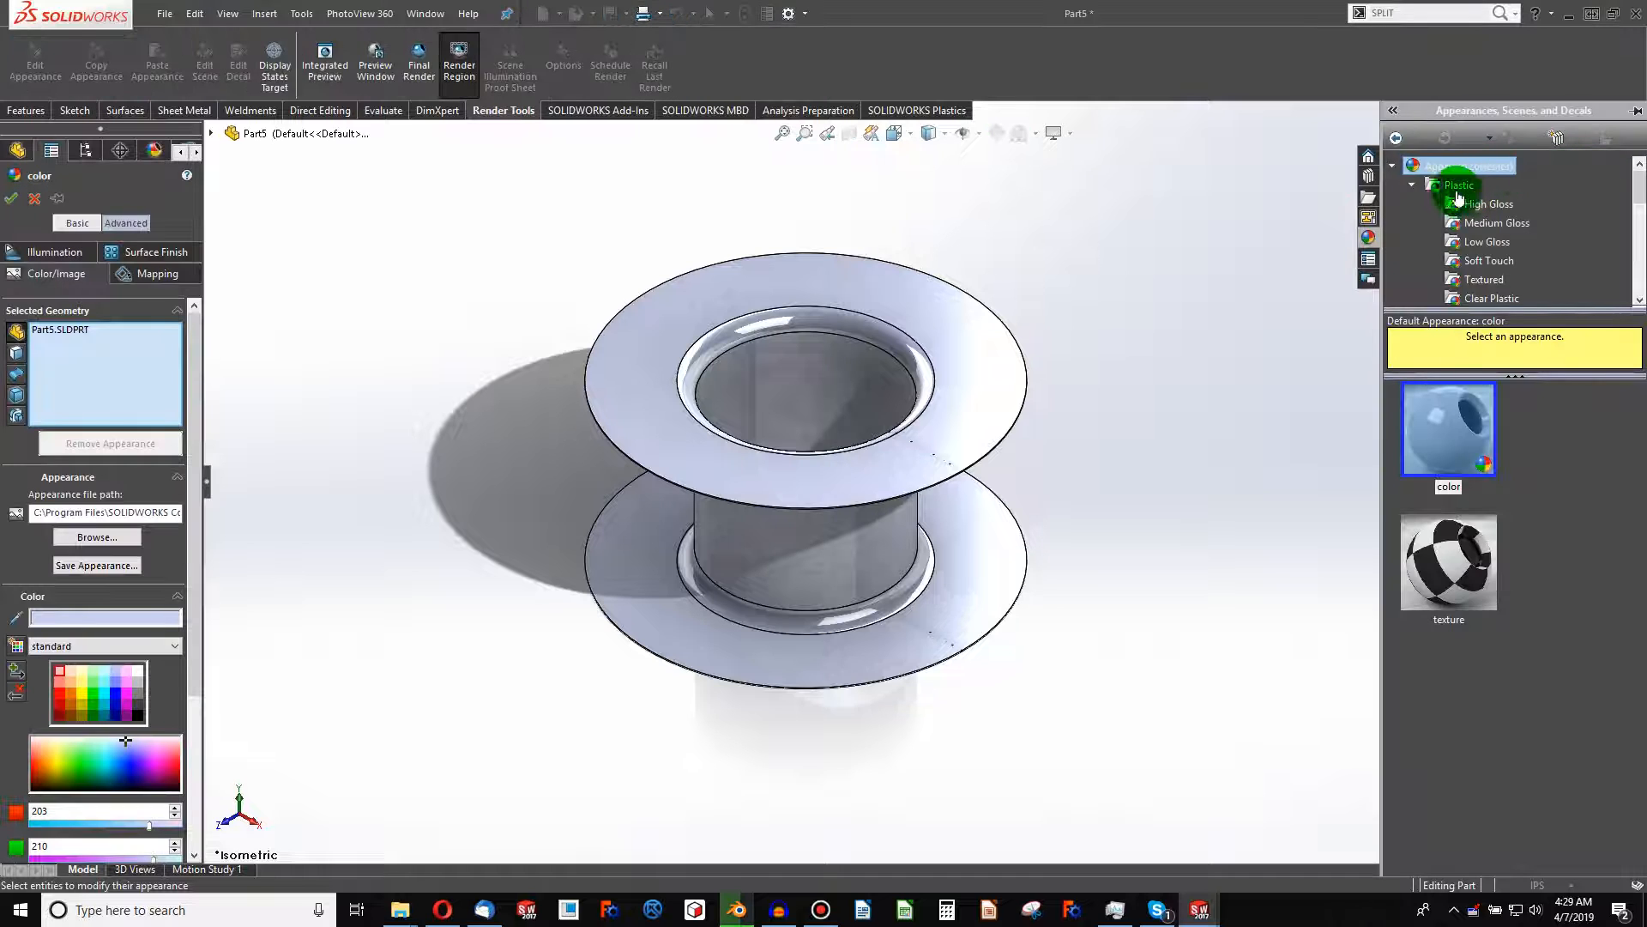
pyautogui.click(1413, 185)
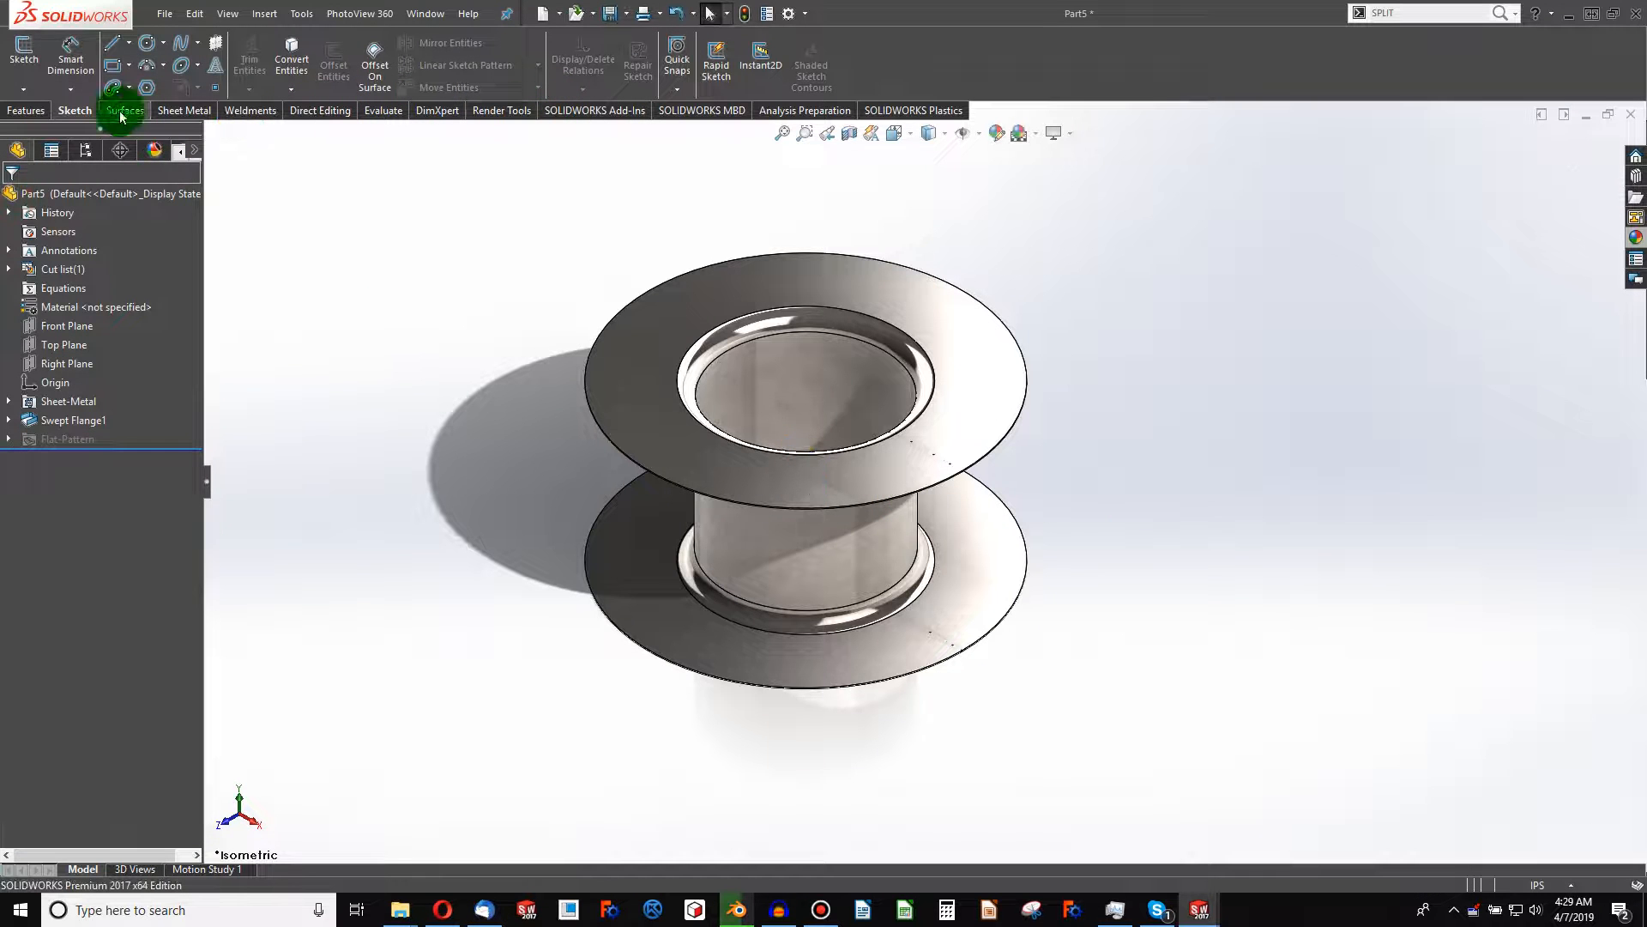
pyautogui.click(186, 109)
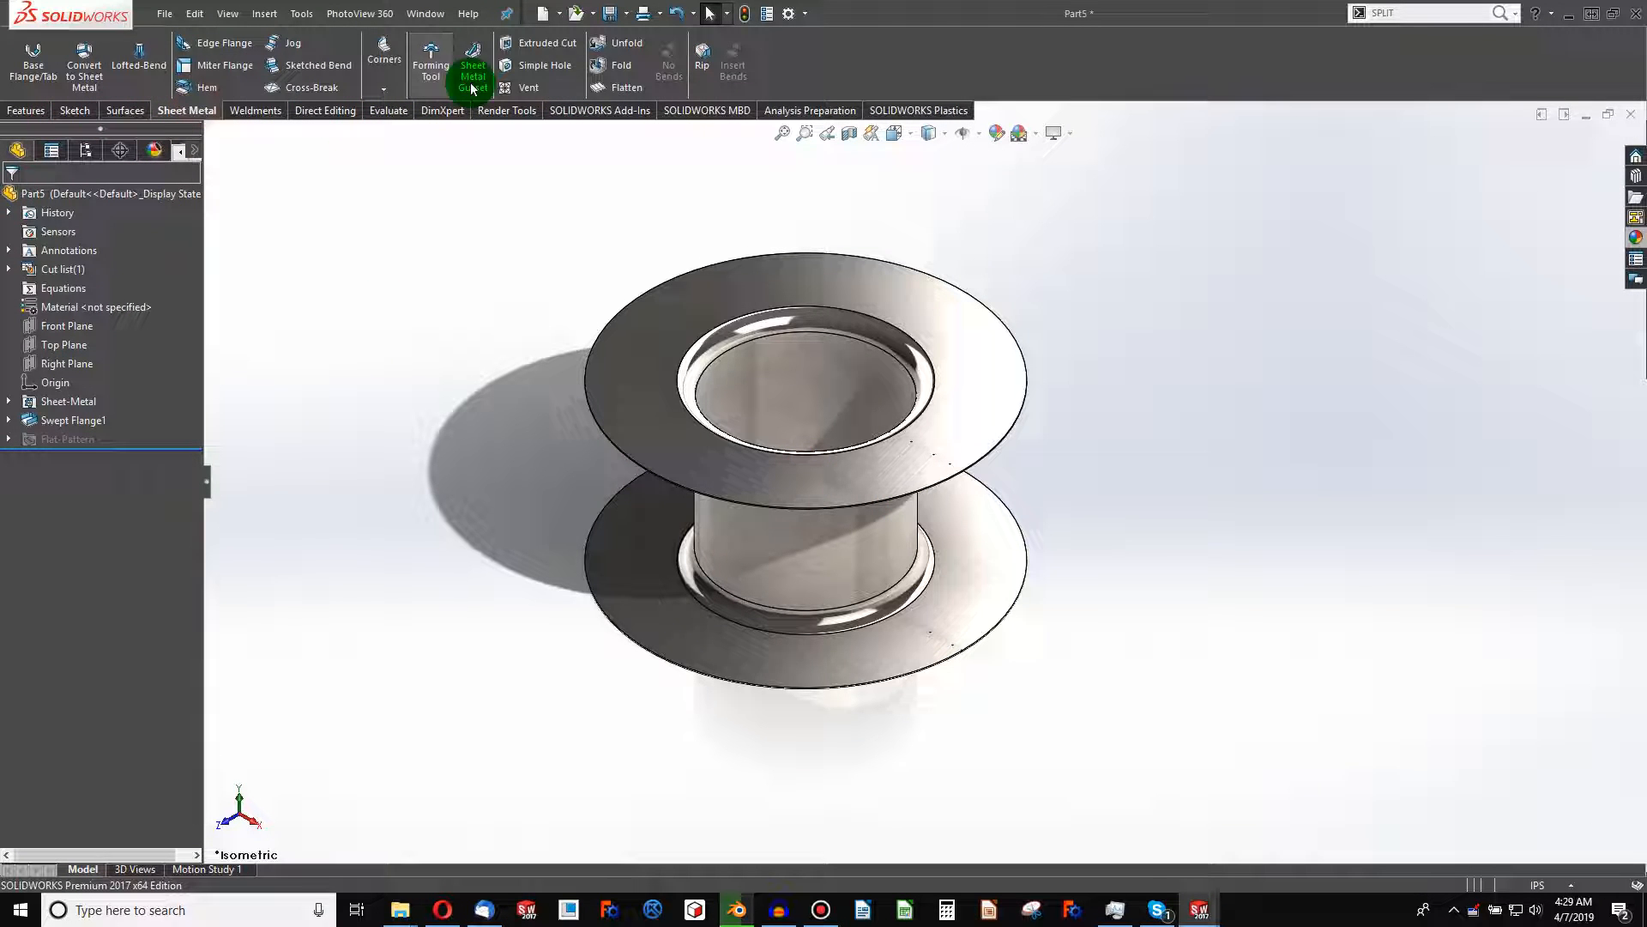
pyautogui.click(626, 87)
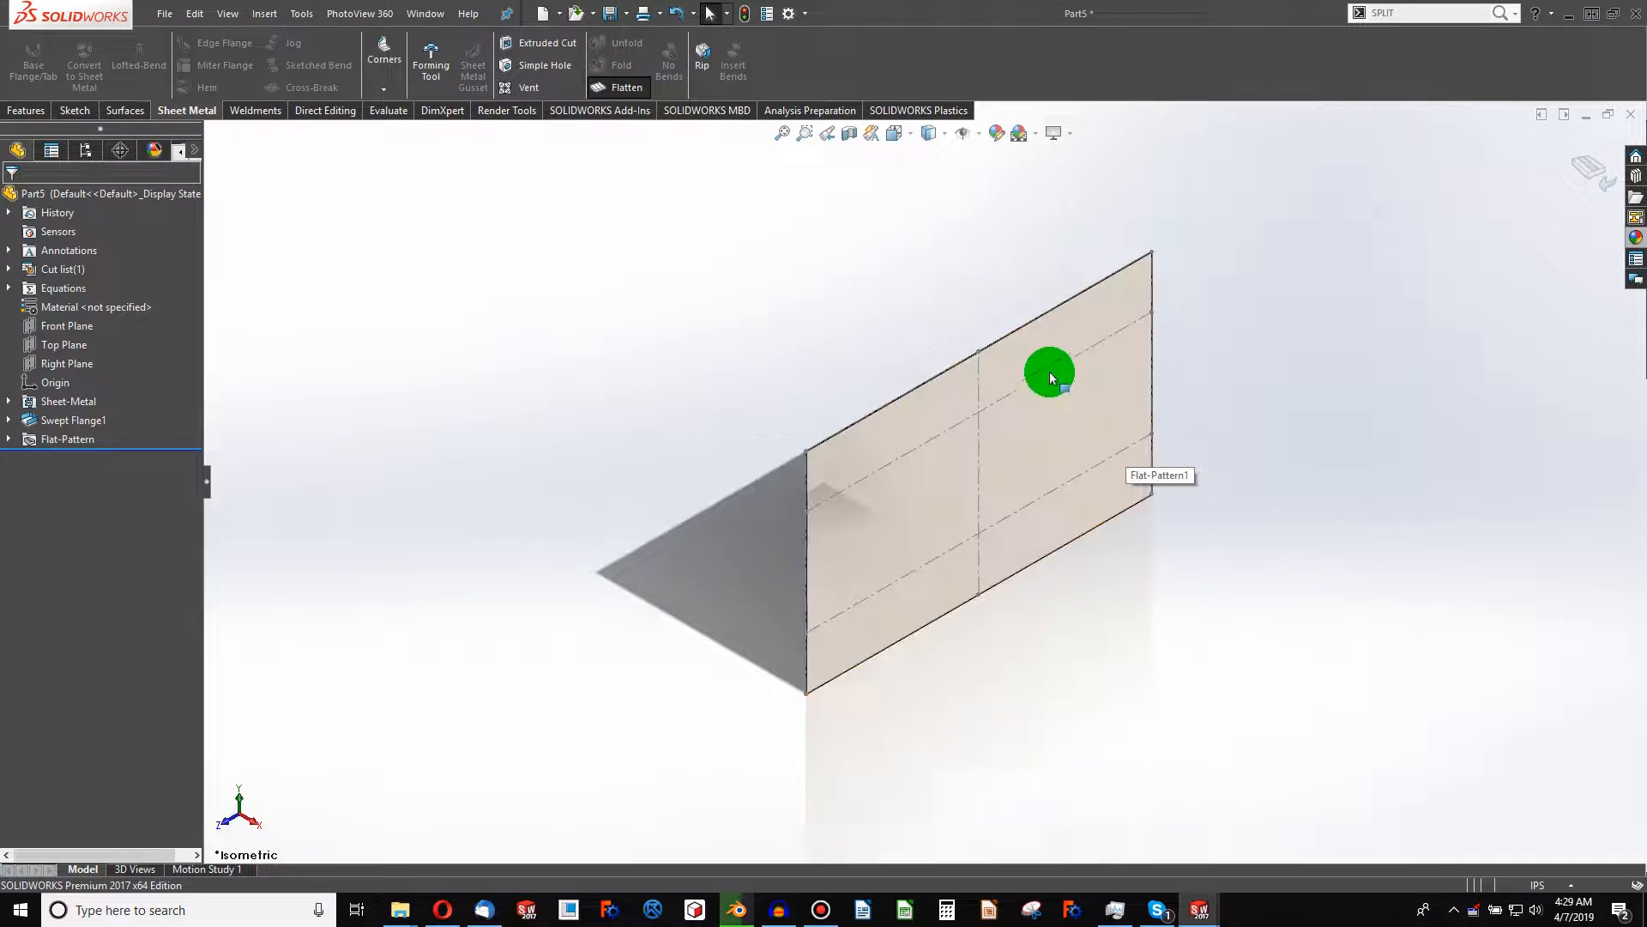
pyautogui.click(626, 87)
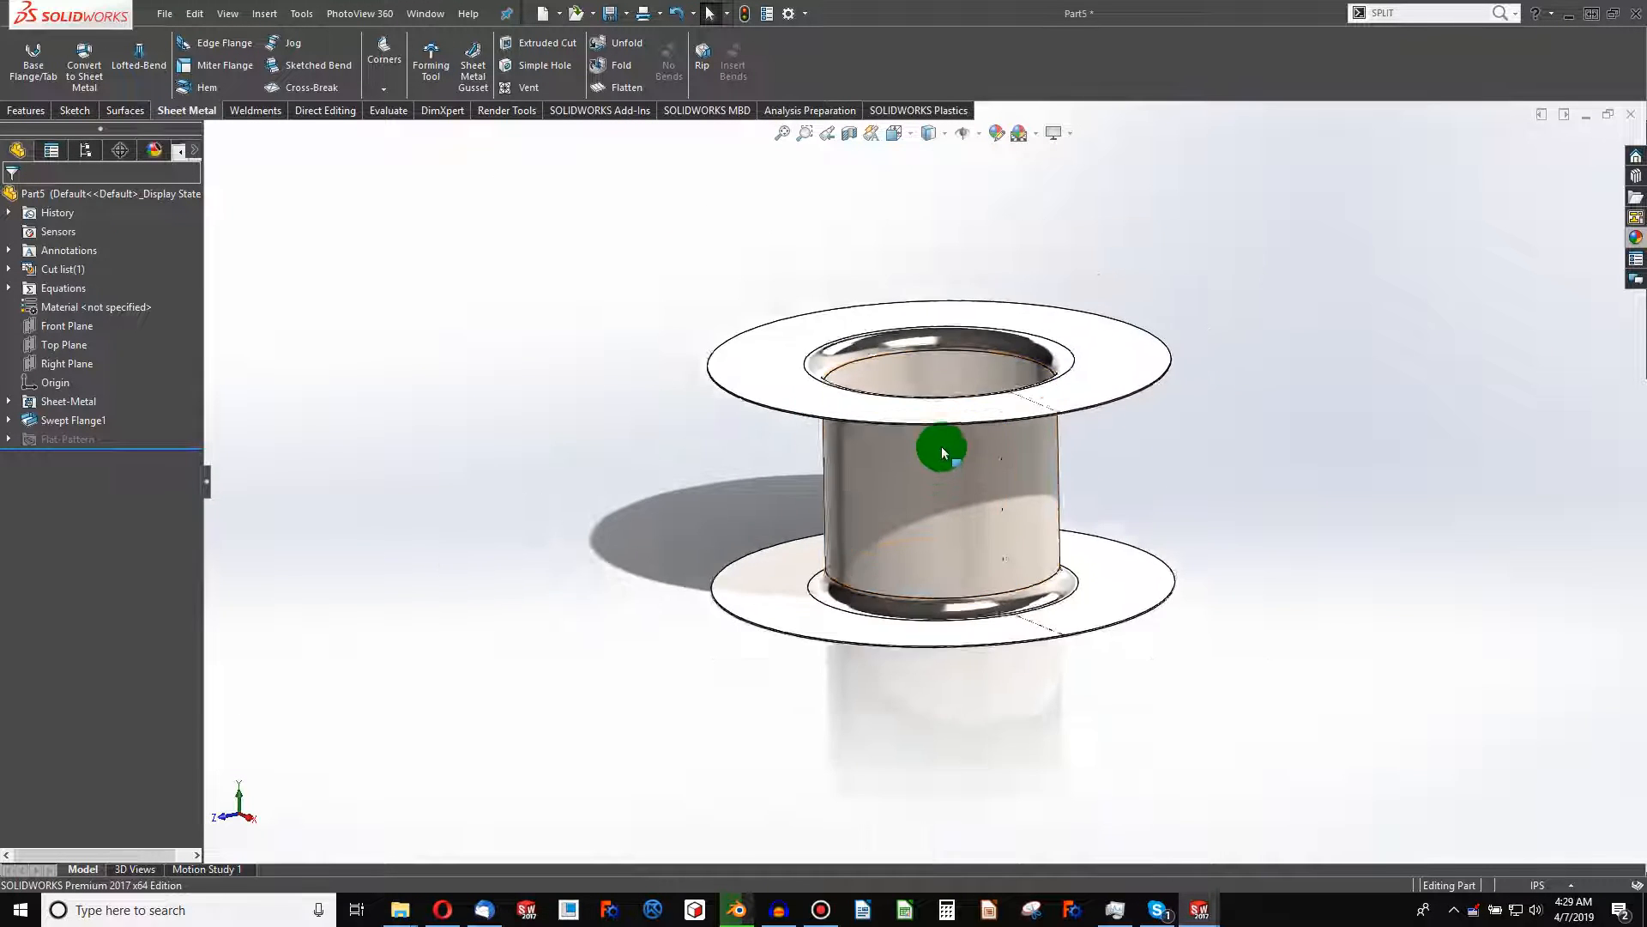
pyautogui.moveTo(942, 453); pyautogui.dragTo(528, 320)
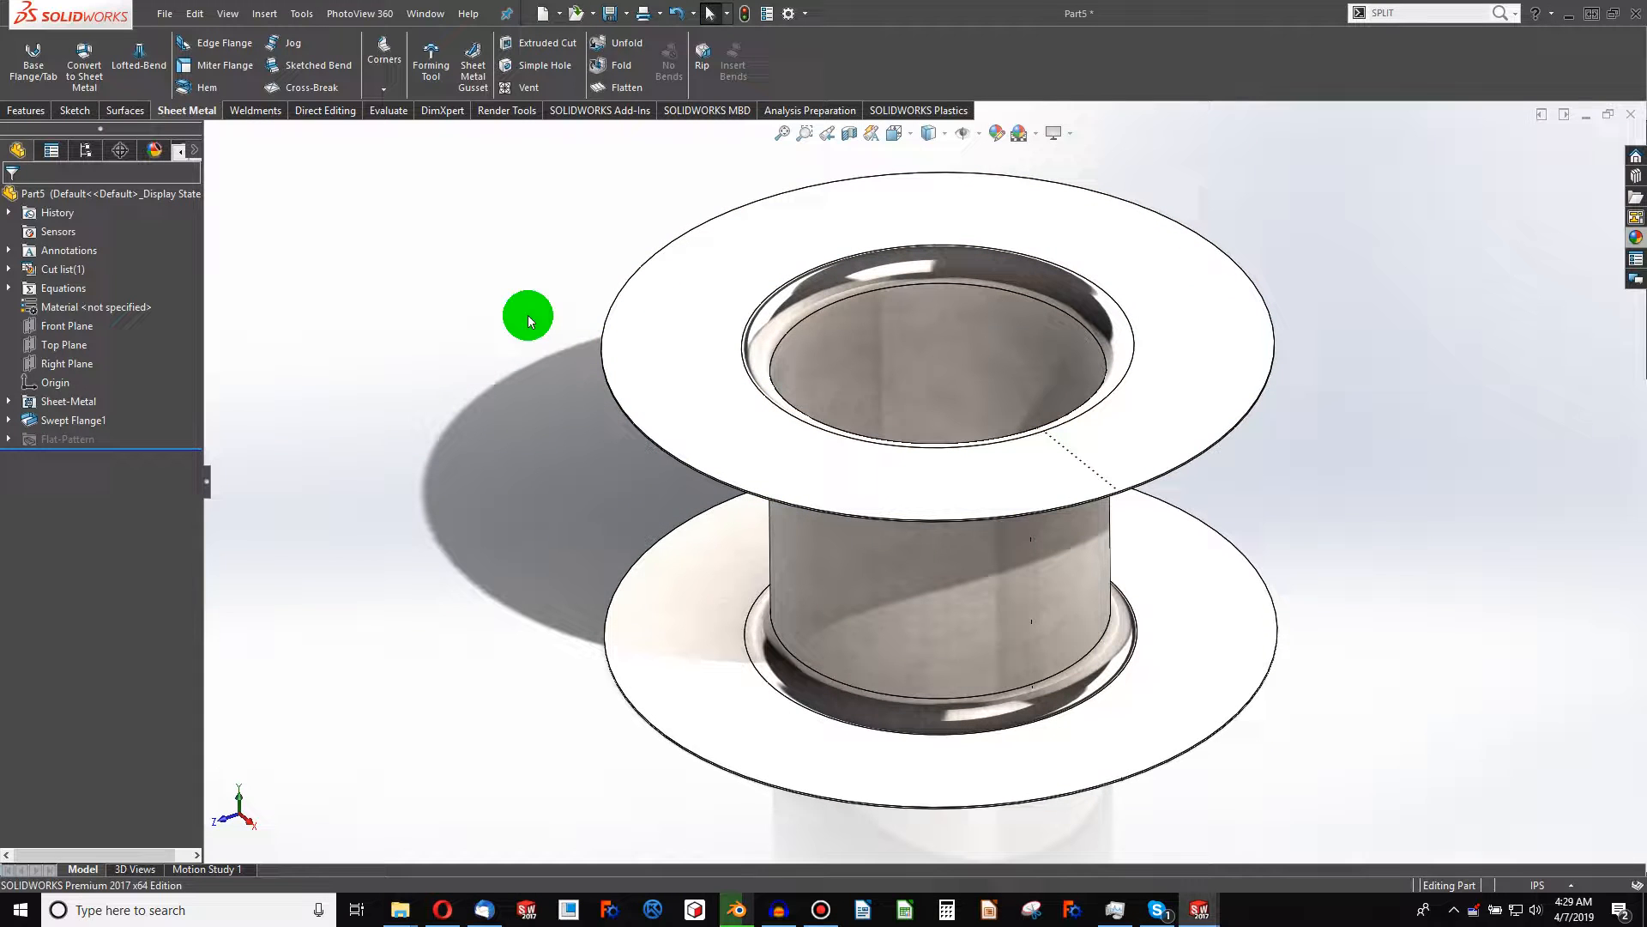